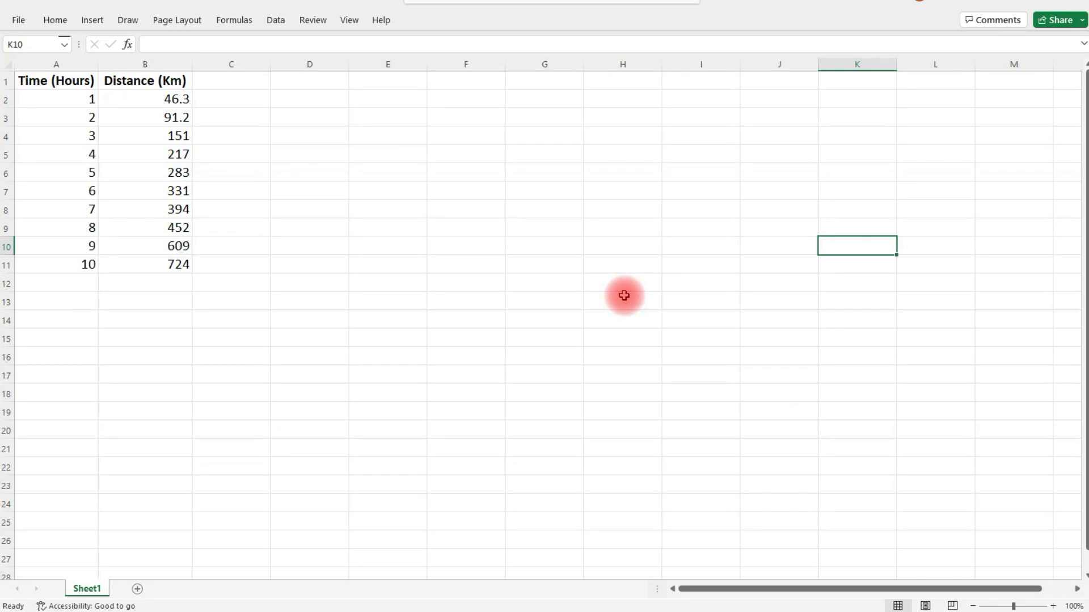
mouse_move(157, 173)
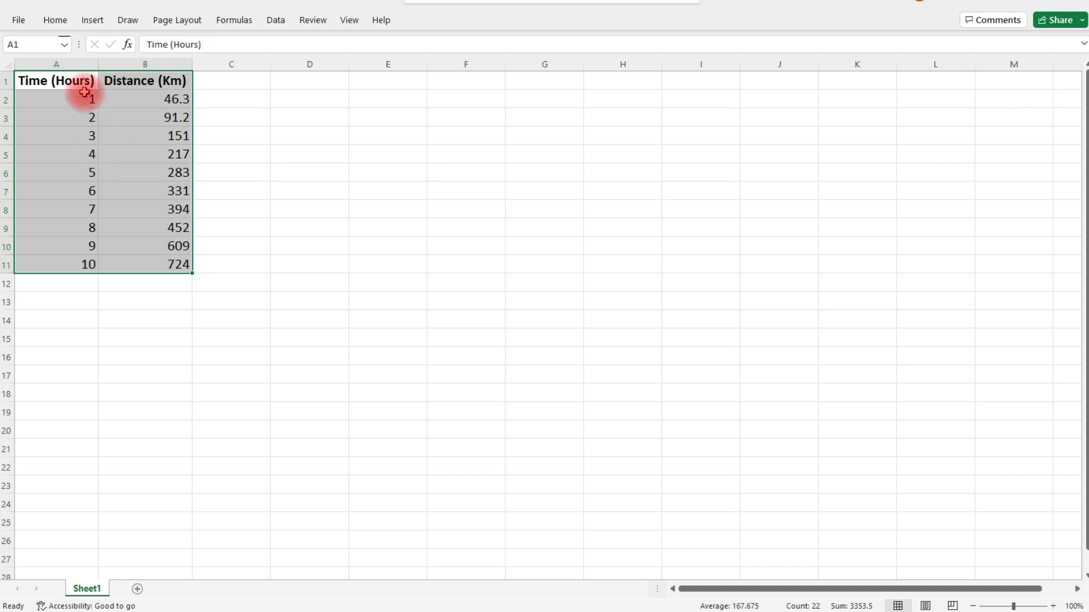
Preview the 3-D Line and 2-D Area chart types from the Insert ribbon without adding one
click(91, 21)
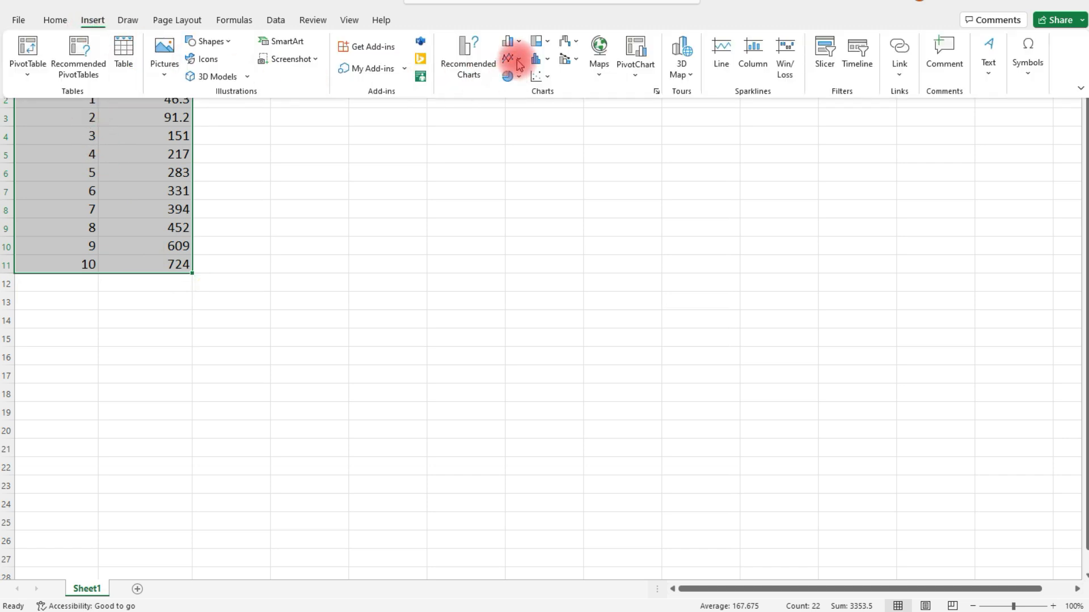
mouse_move(510, 59)
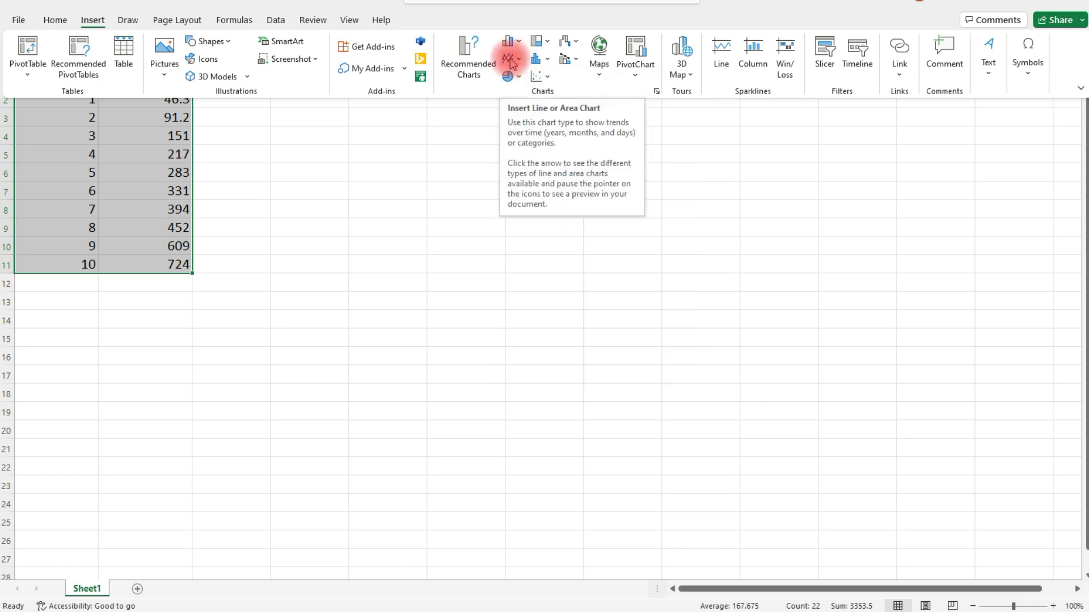
click(509, 56)
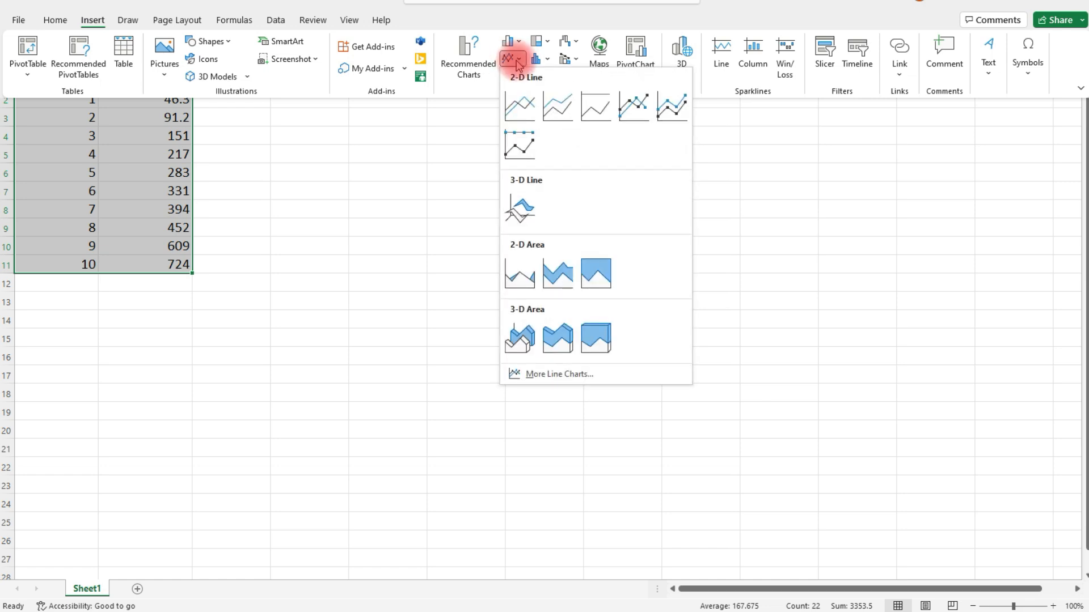
click(520, 106)
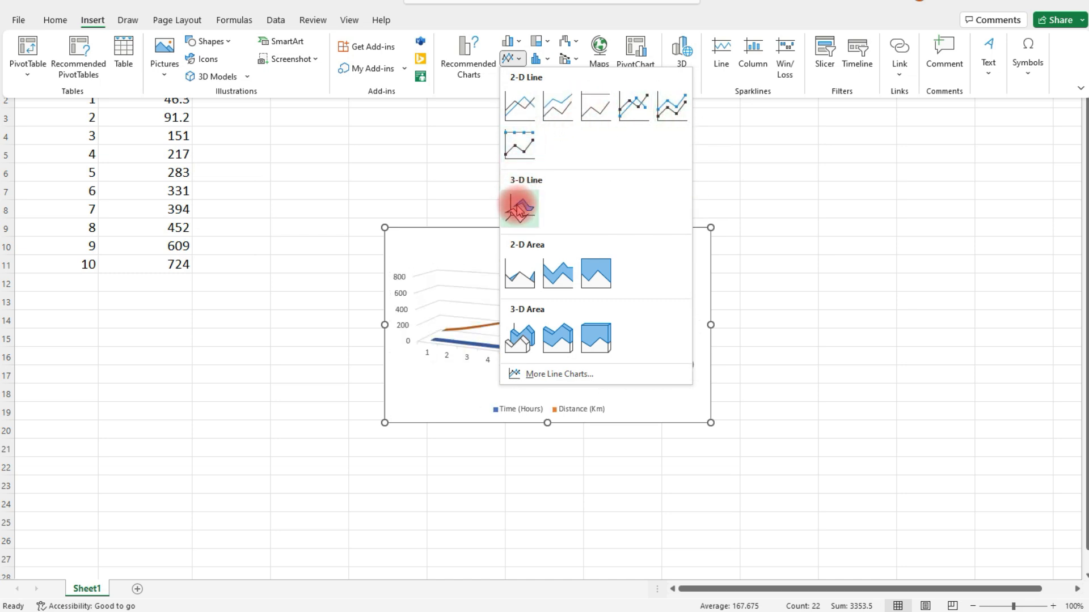
mouse_move(520, 205)
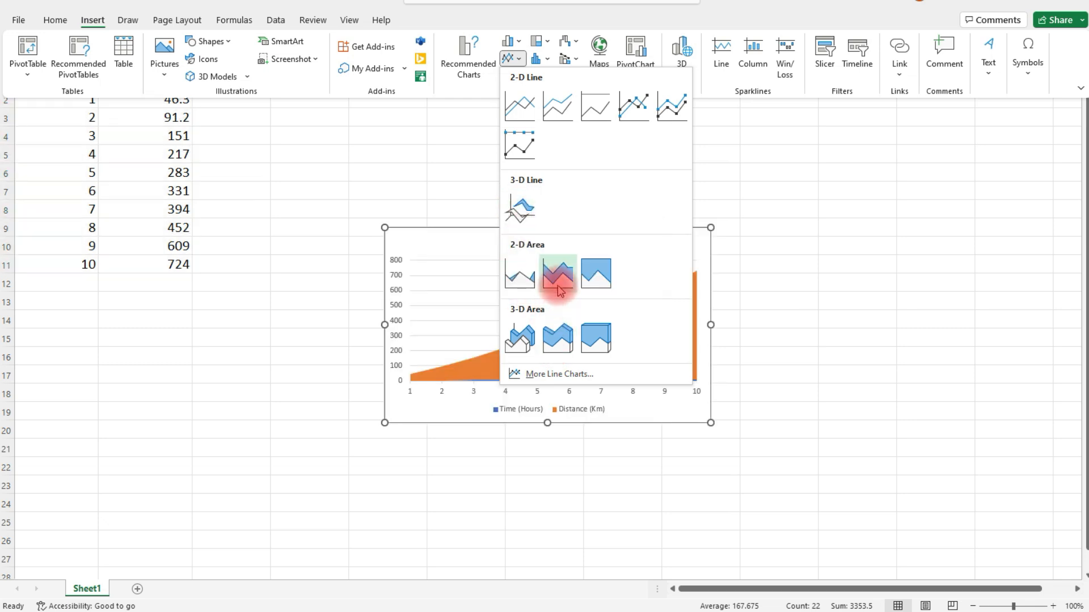
mouse_move(555, 341)
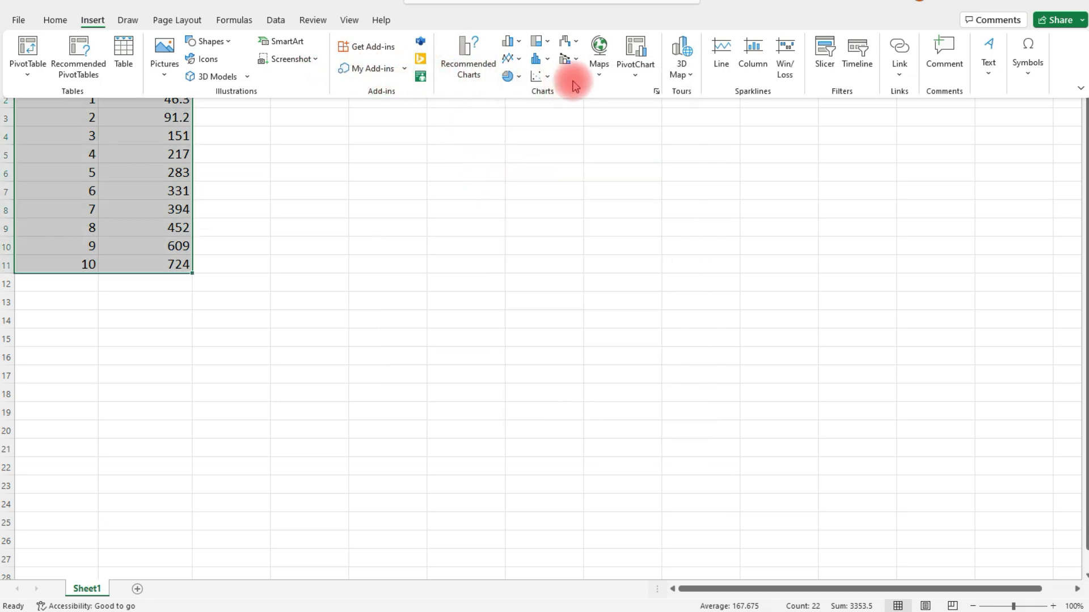
Insert a Scatter with Straight Lines and Markers chart of distance against time
click(536, 75)
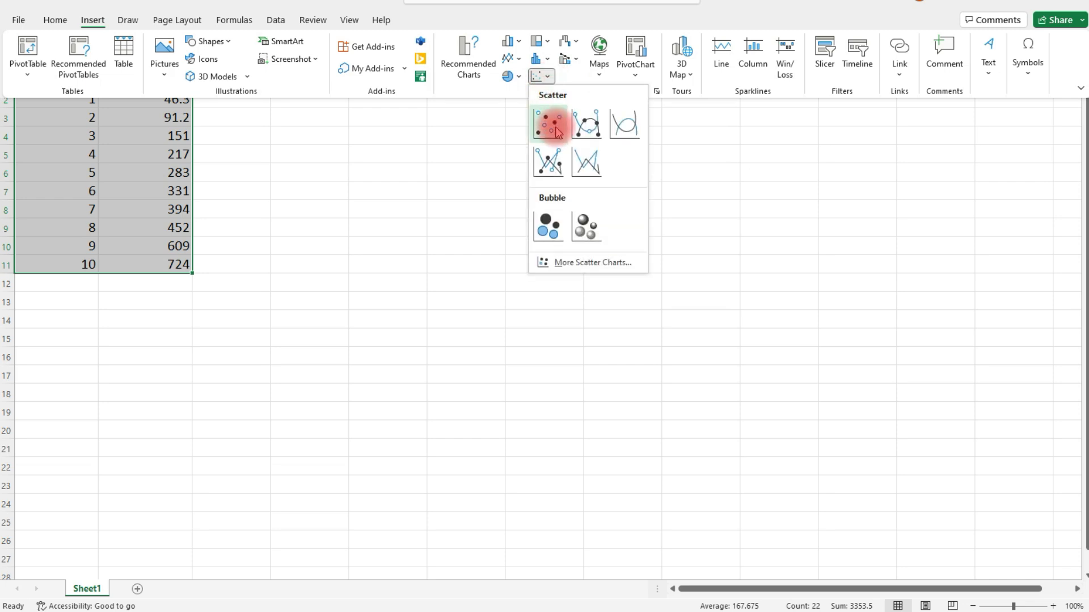
click(547, 120)
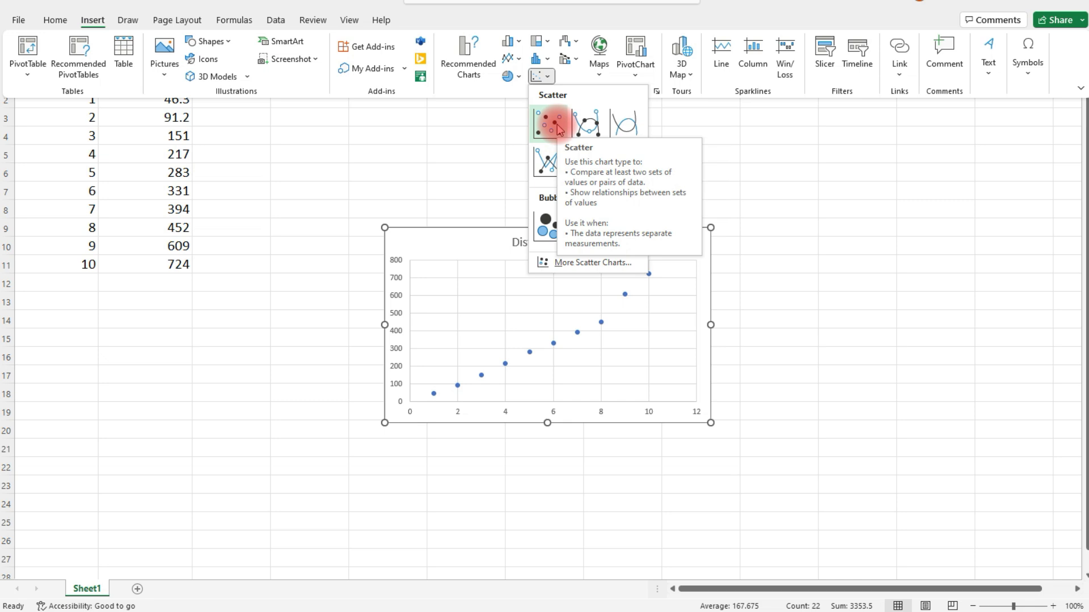
mouse_move(551, 164)
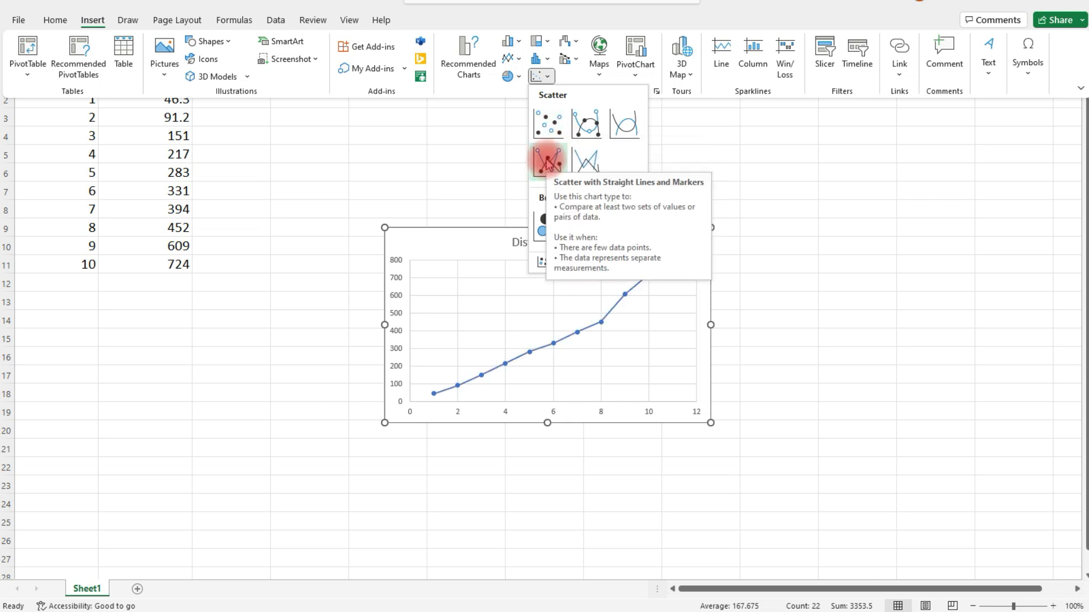
click(548, 161)
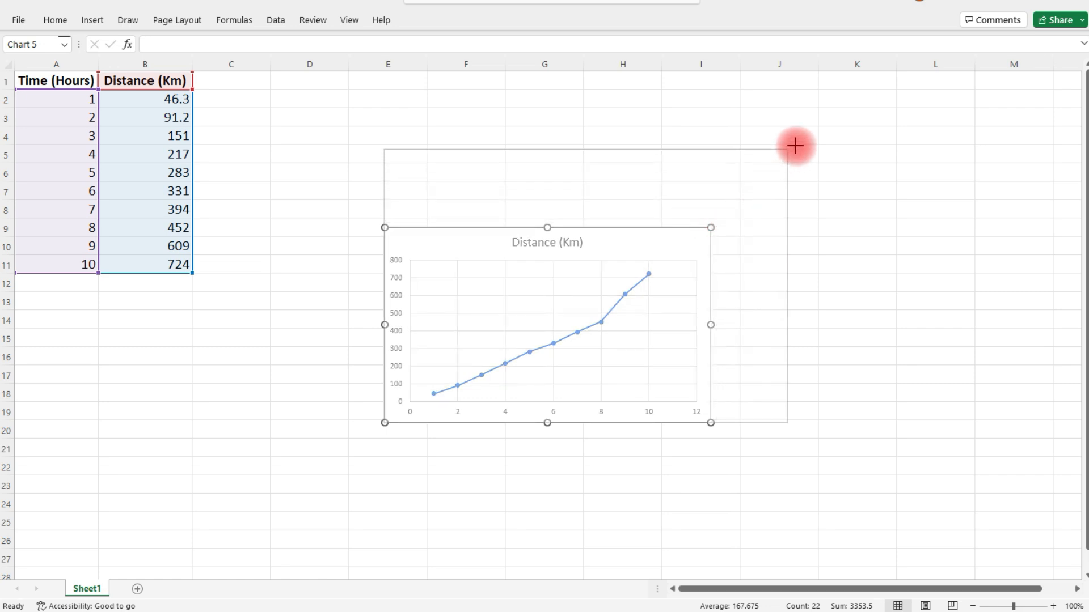
Enlarge the chart by its top-right corner and retitle it Distance Vs Time
drag(796, 145, 851, 469)
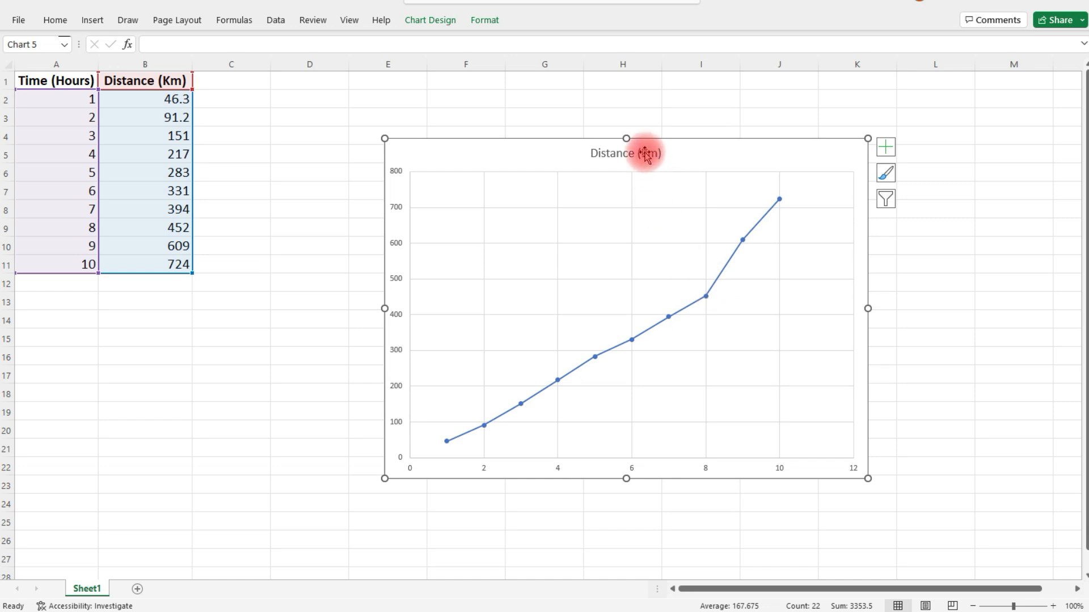
double_click(630, 154)
text(Vs Time)
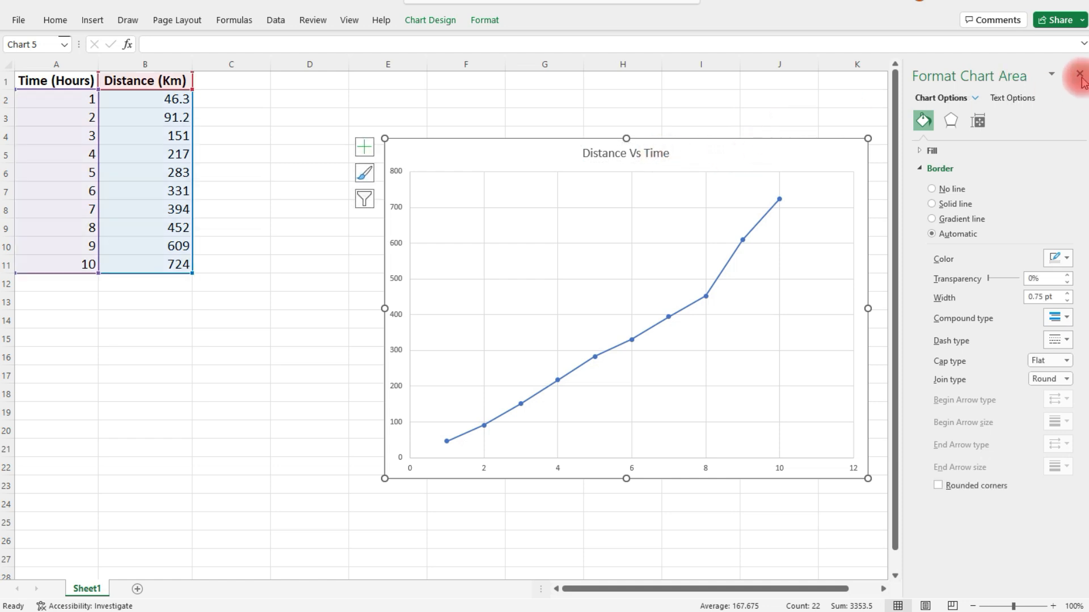
Close the Format Chart Area pane and toggle Error Bars on and off in Chart Elements
click(1077, 77)
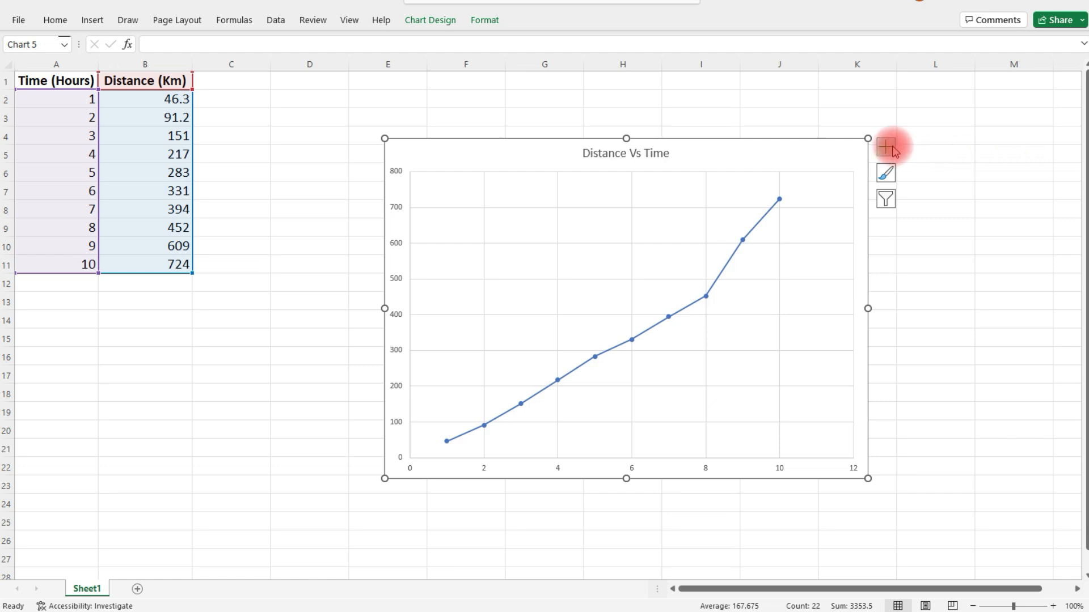
mouse_move(886, 146)
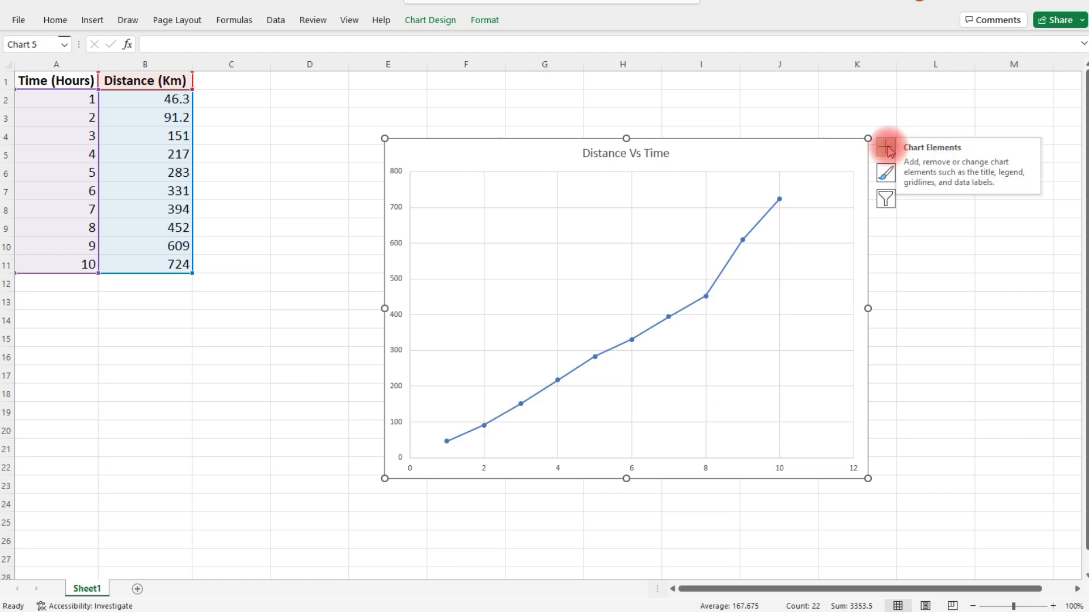
click(885, 147)
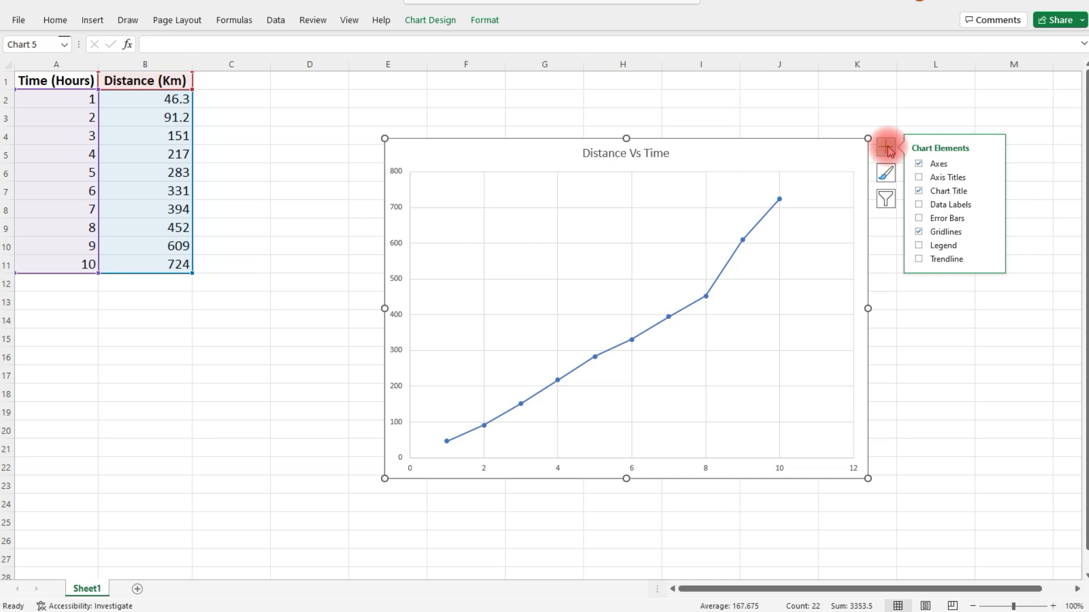
mouse_move(921, 177)
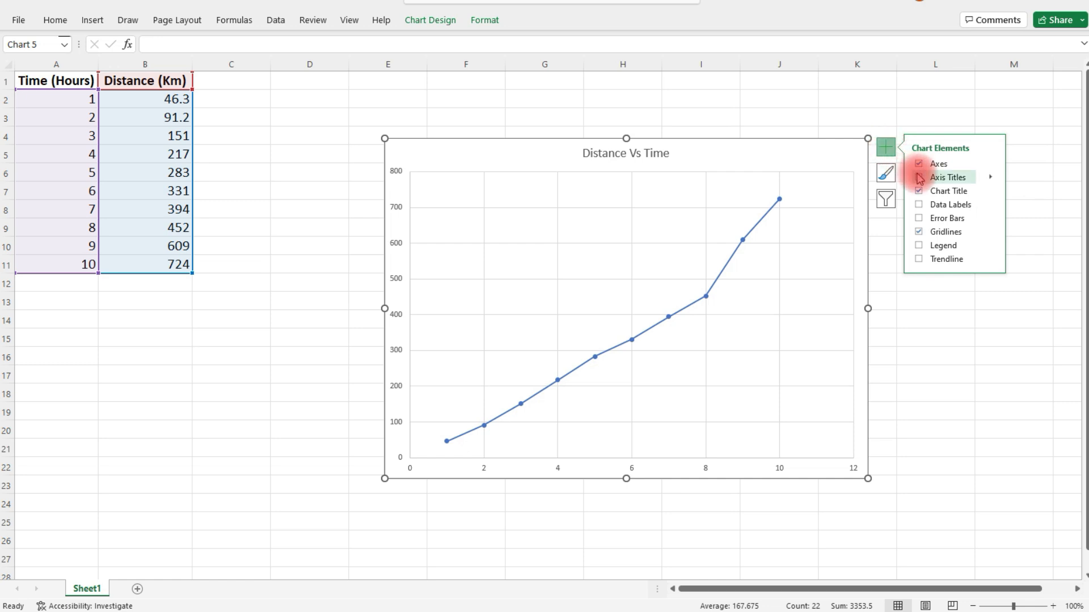
click(919, 204)
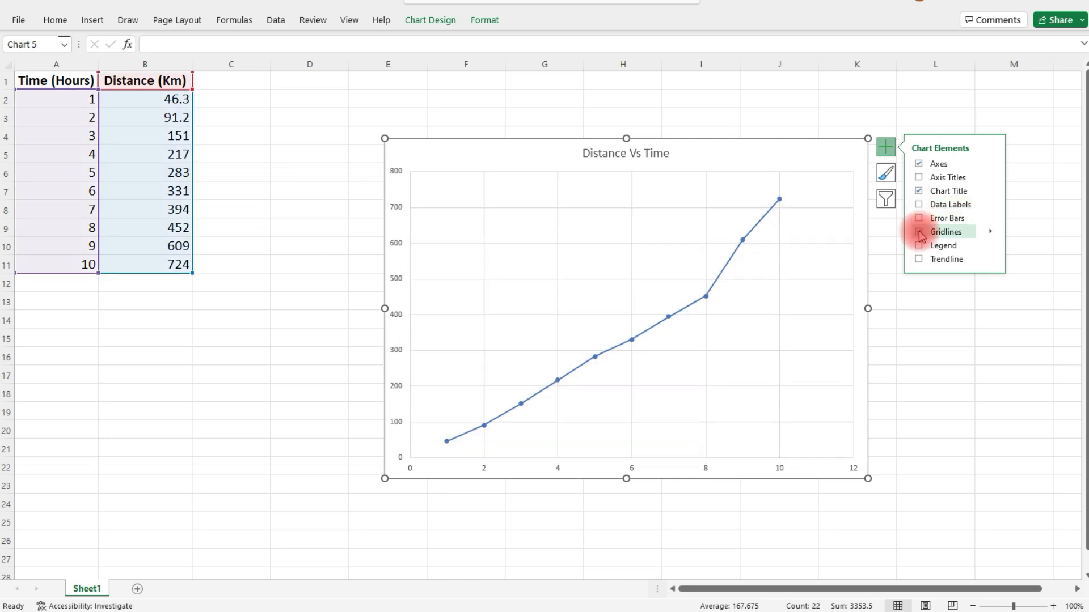
click(918, 245)
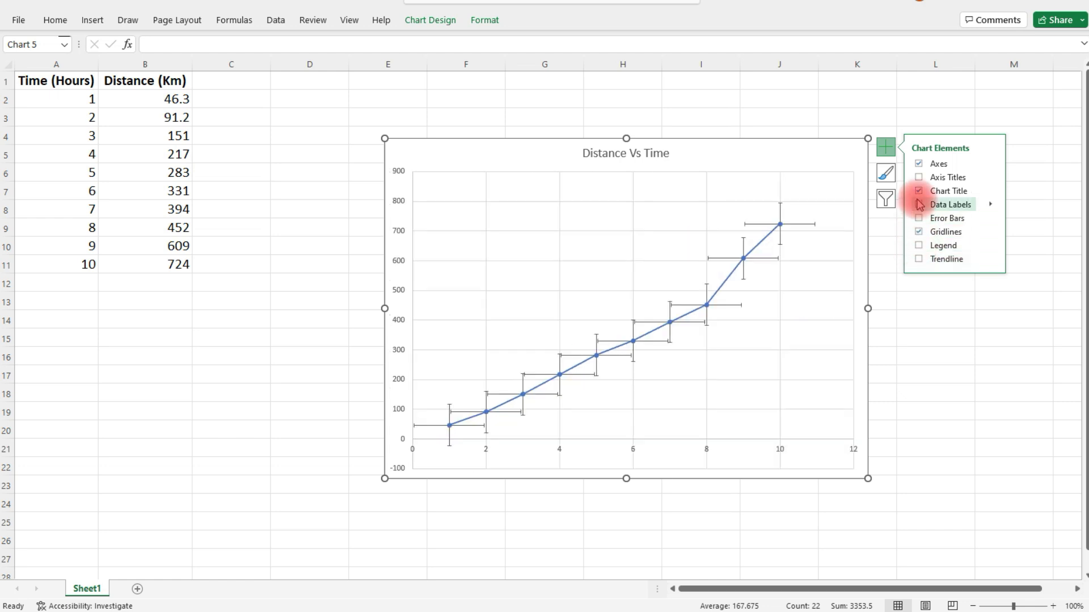
click(919, 177)
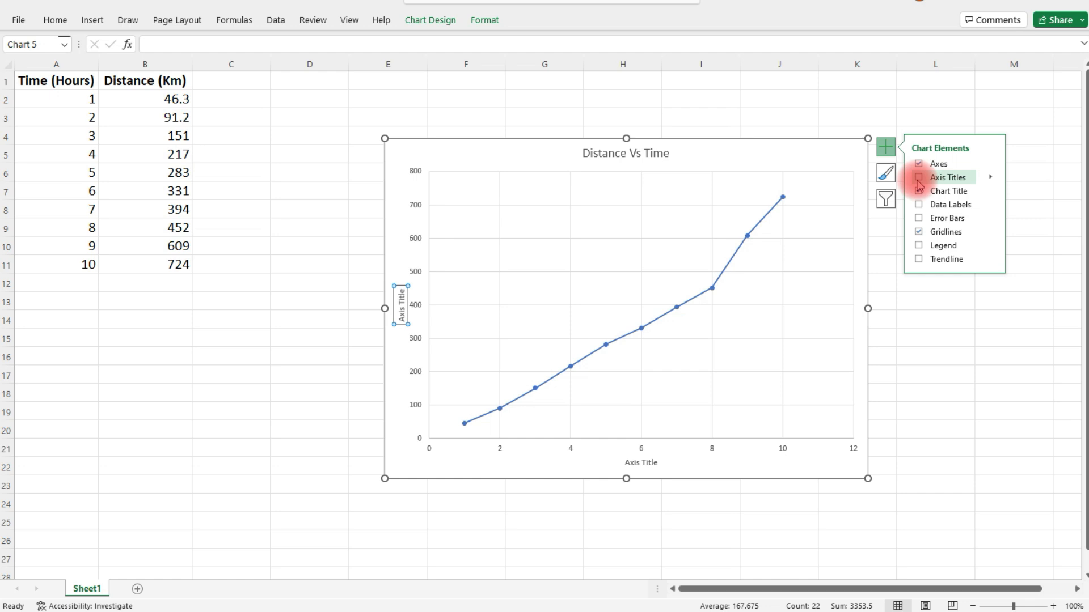
Add axis titles reading Time (Hours) horizontally and Distance (Km) vertically
click(919, 177)
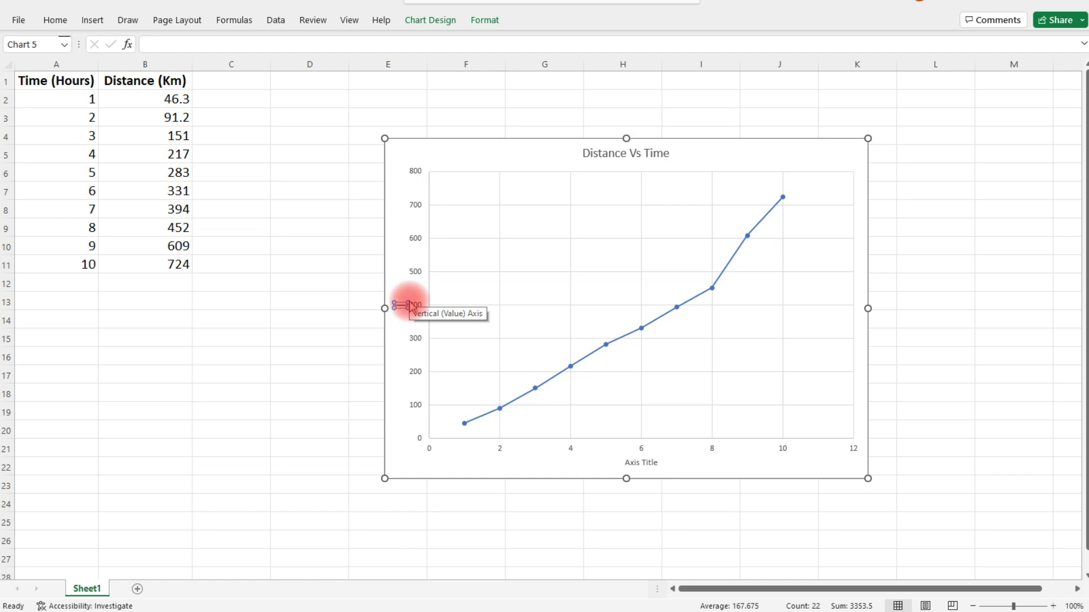
click(406, 309)
text(Time (Hours))
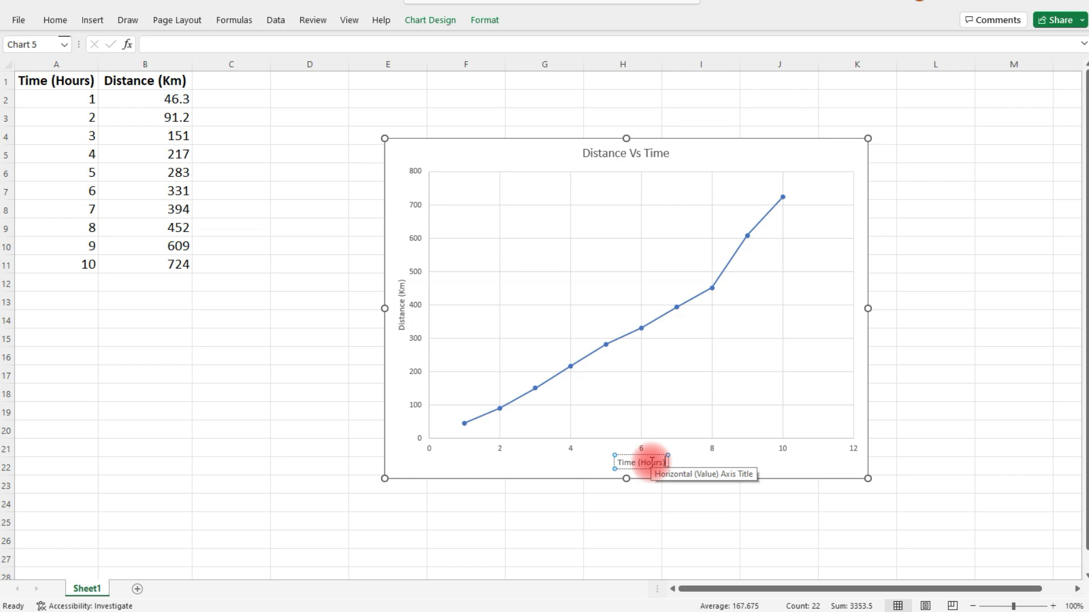
click(1024, 393)
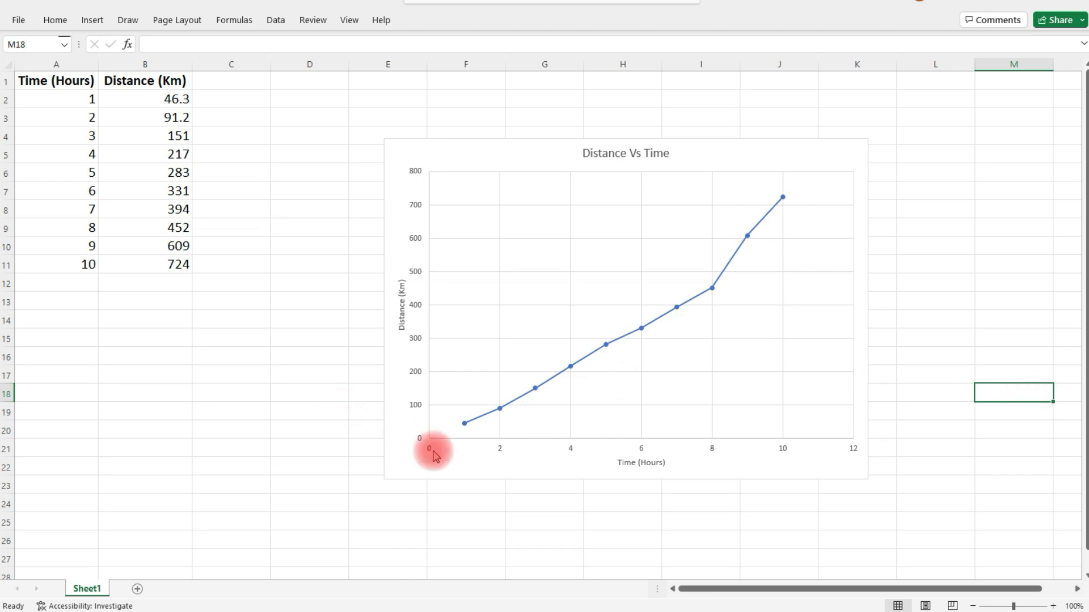
mouse_move(916, 372)
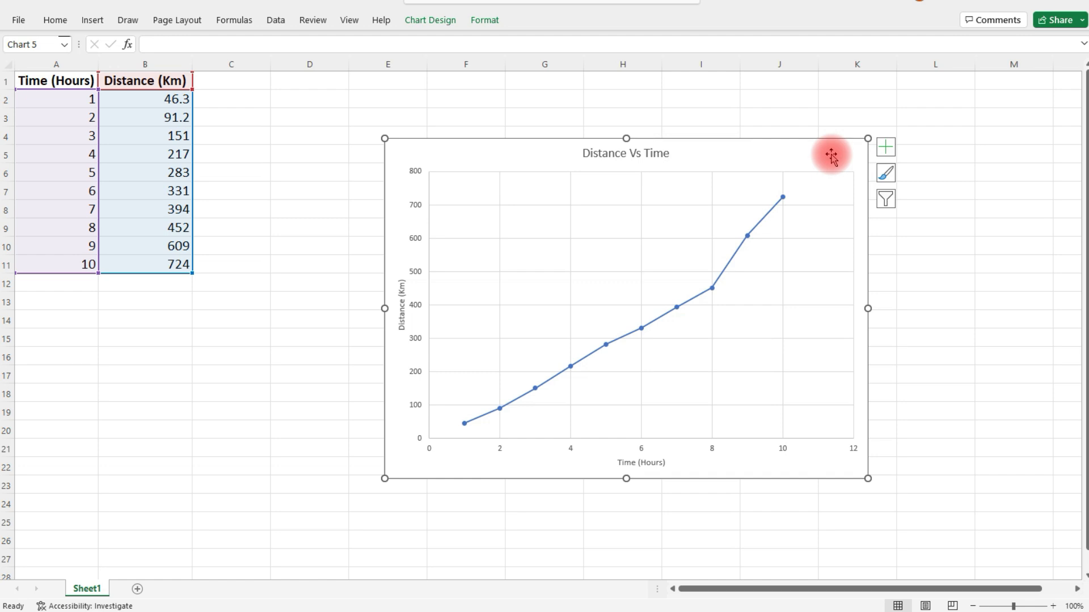
Add a linear trendline via Chart Elements and bring up its More Options formatting pane
click(886, 146)
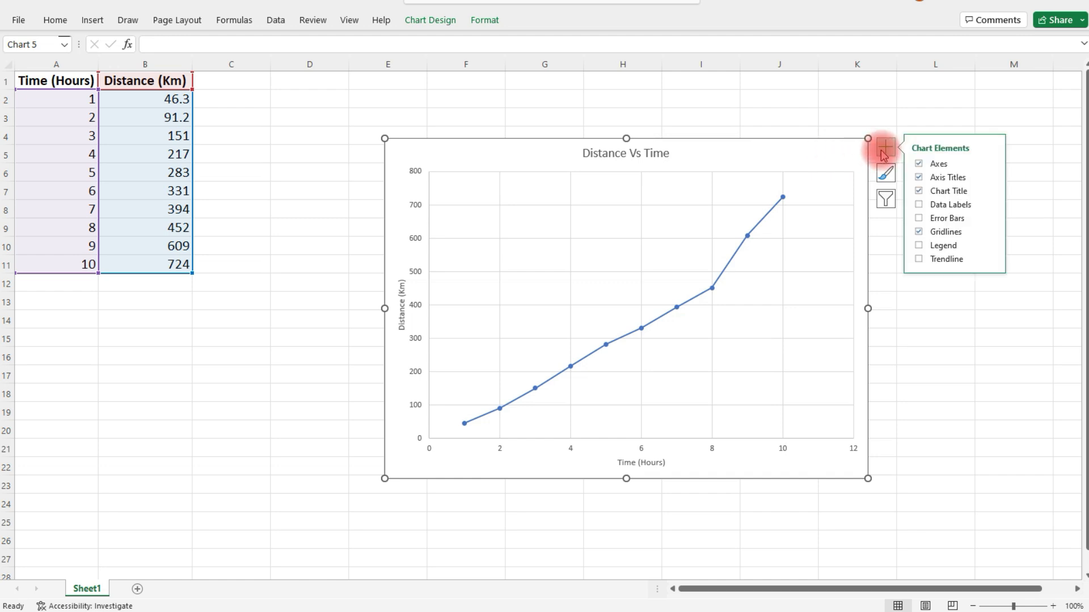
mouse_move(923, 252)
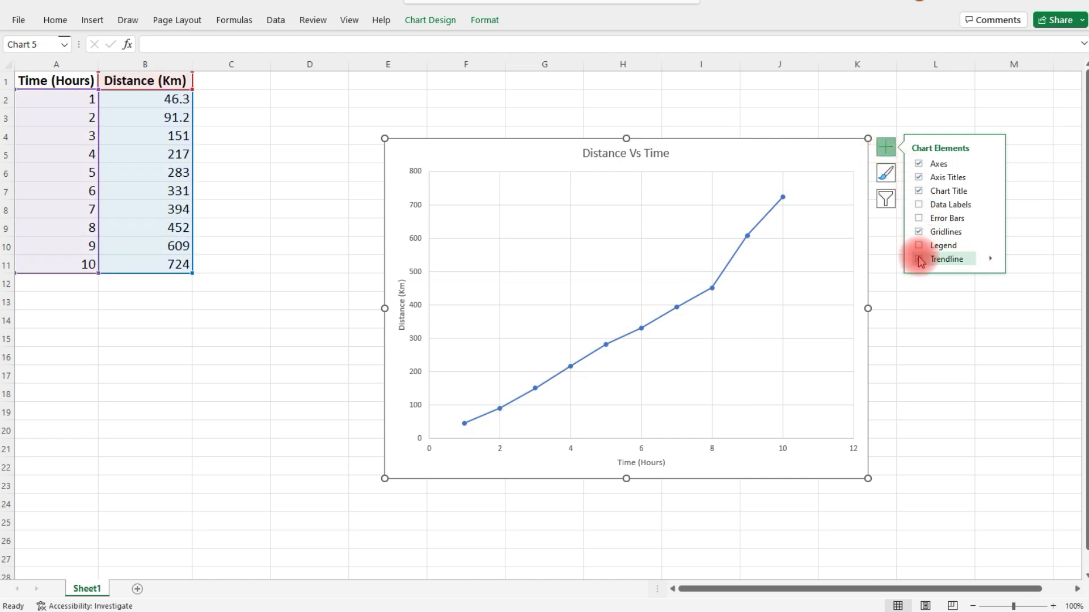
click(919, 259)
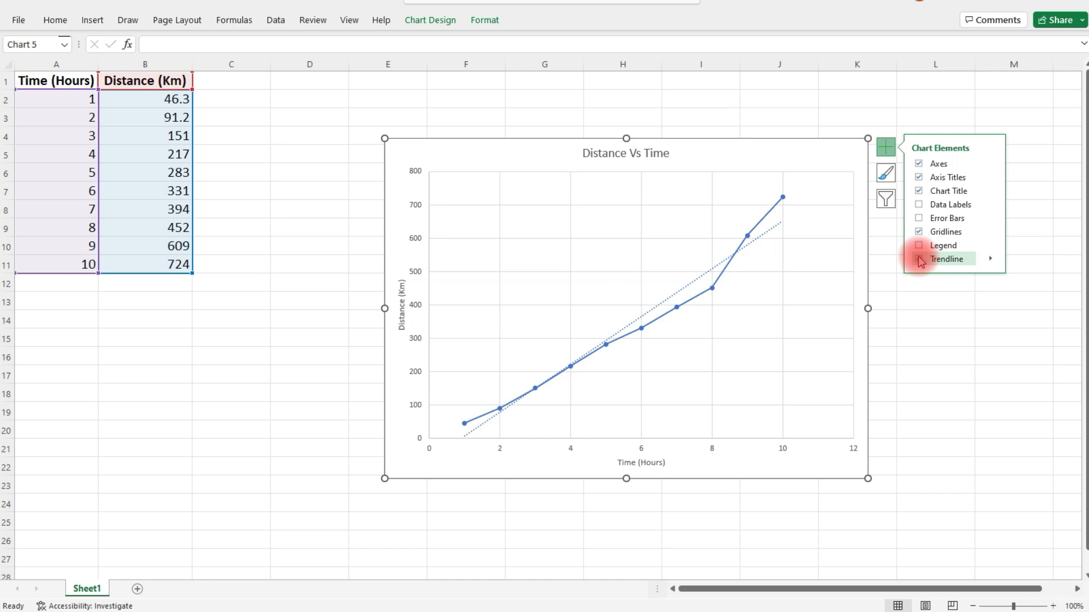
click(919, 259)
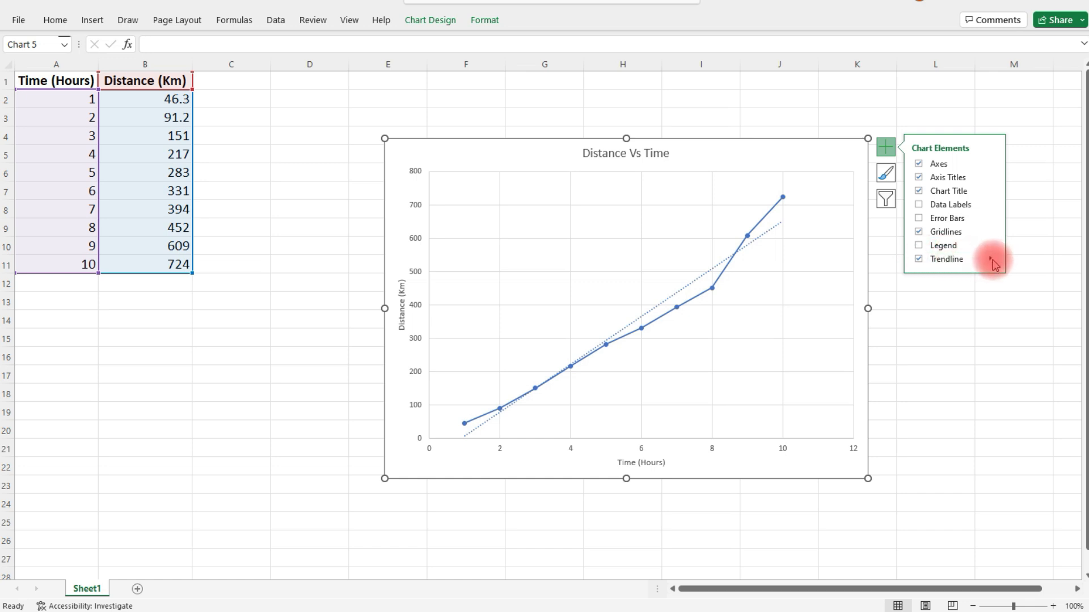
click(989, 258)
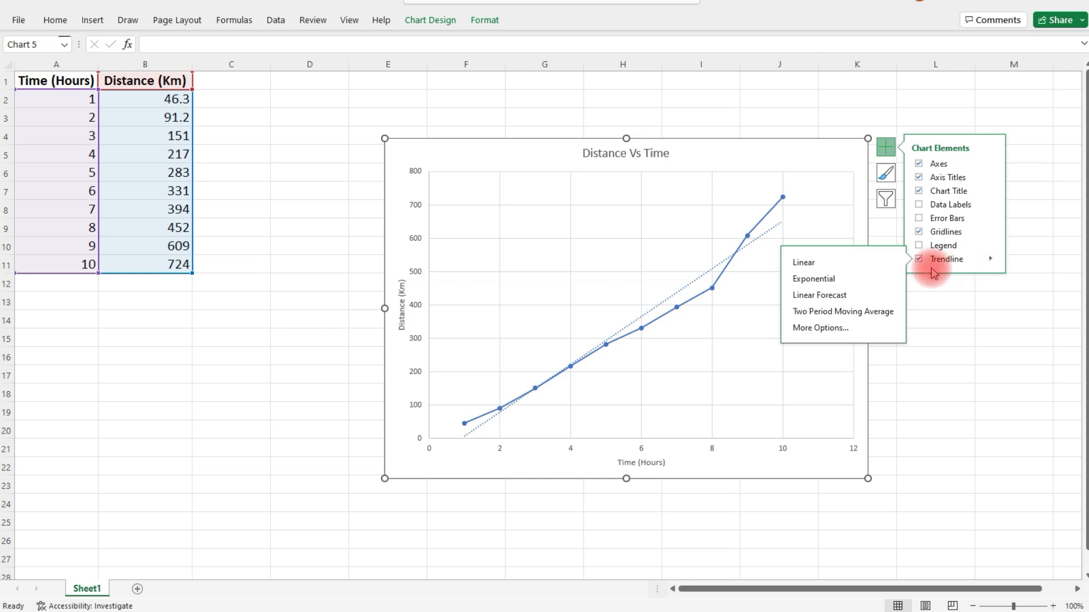
click(821, 328)
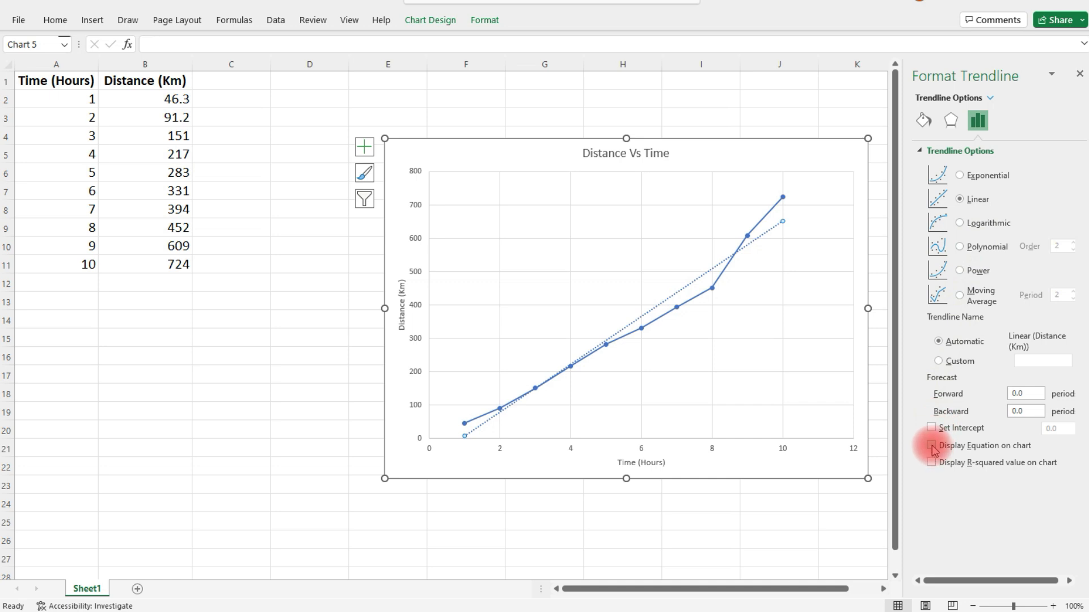
Display the trendline equation y = 73.569x - 63.747 on the chart
click(931, 445)
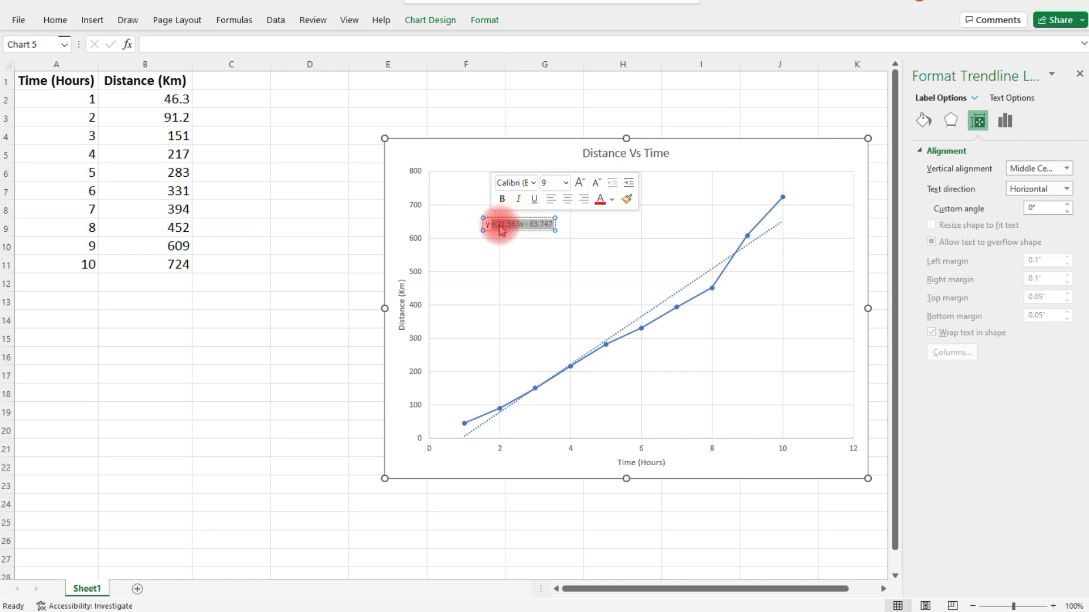
Set the equation label to size 20 bold italic and drag it right above the trendline
click(567, 182)
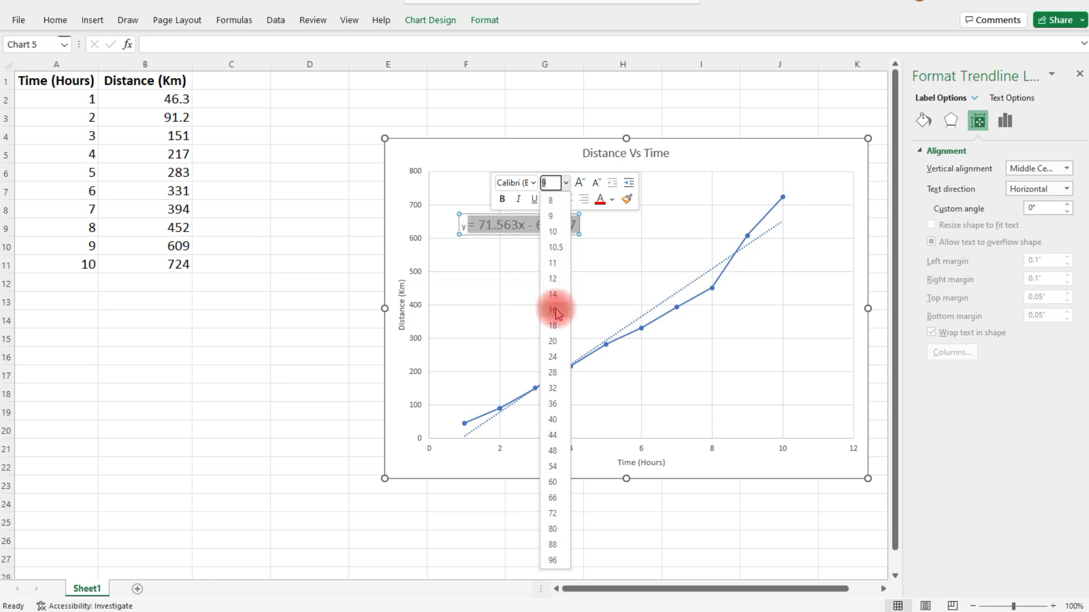
click(550, 311)
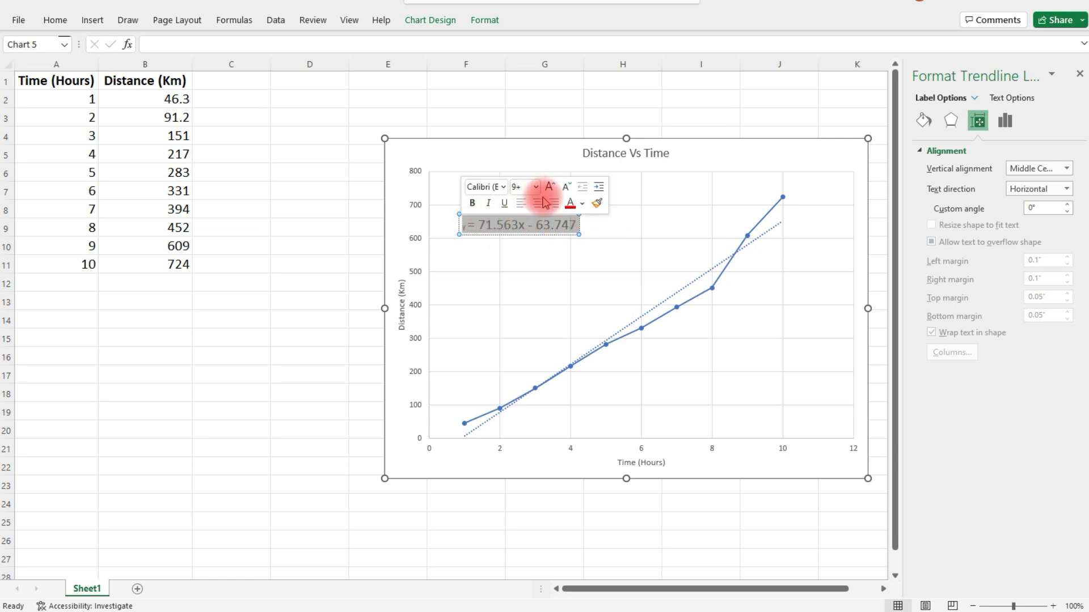
click(533, 186)
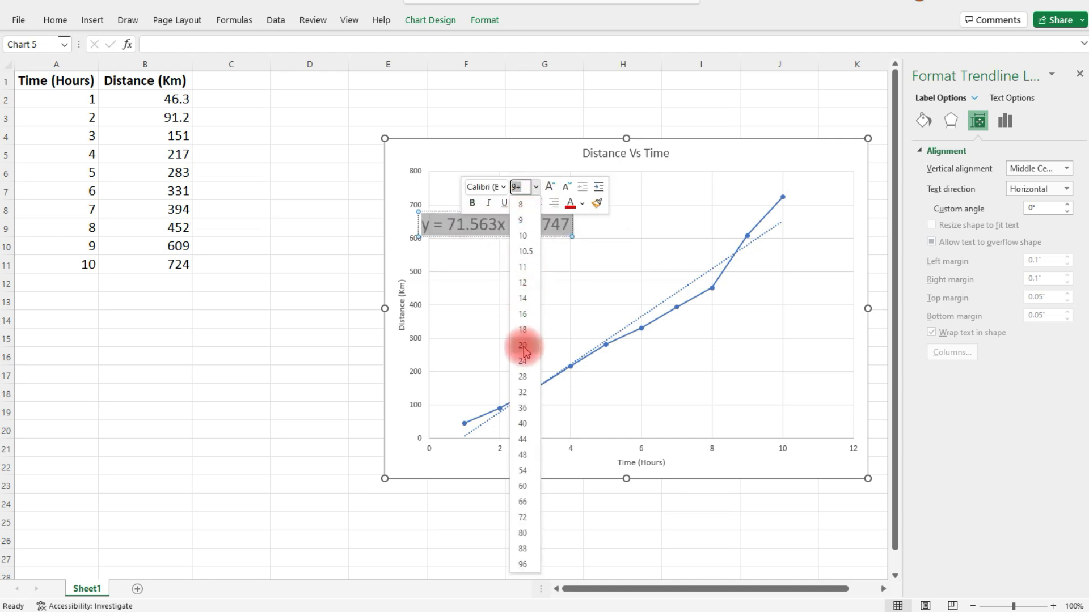
click(521, 345)
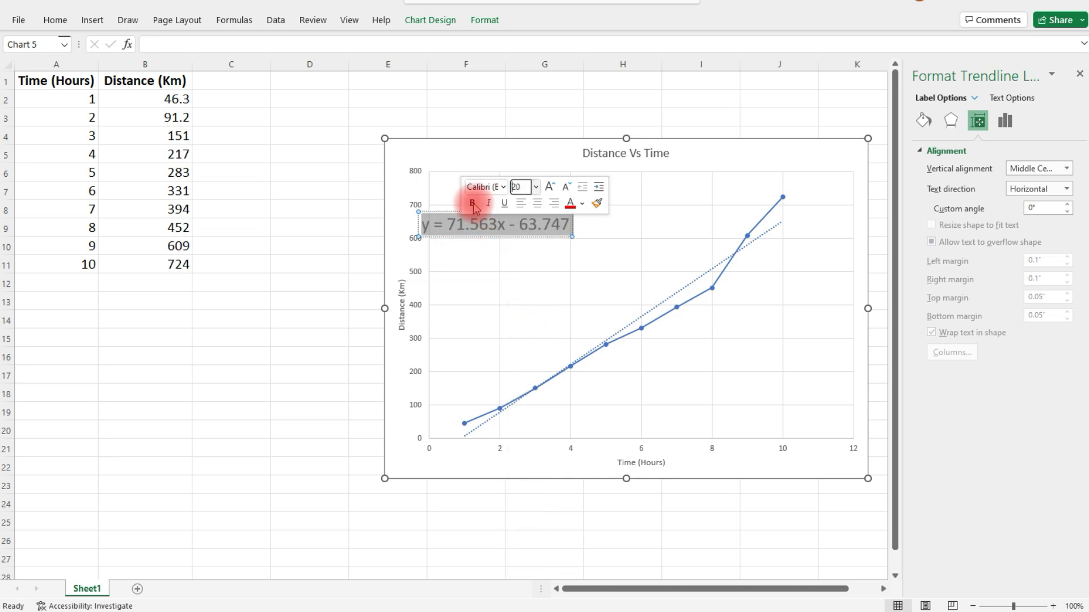
click(472, 204)
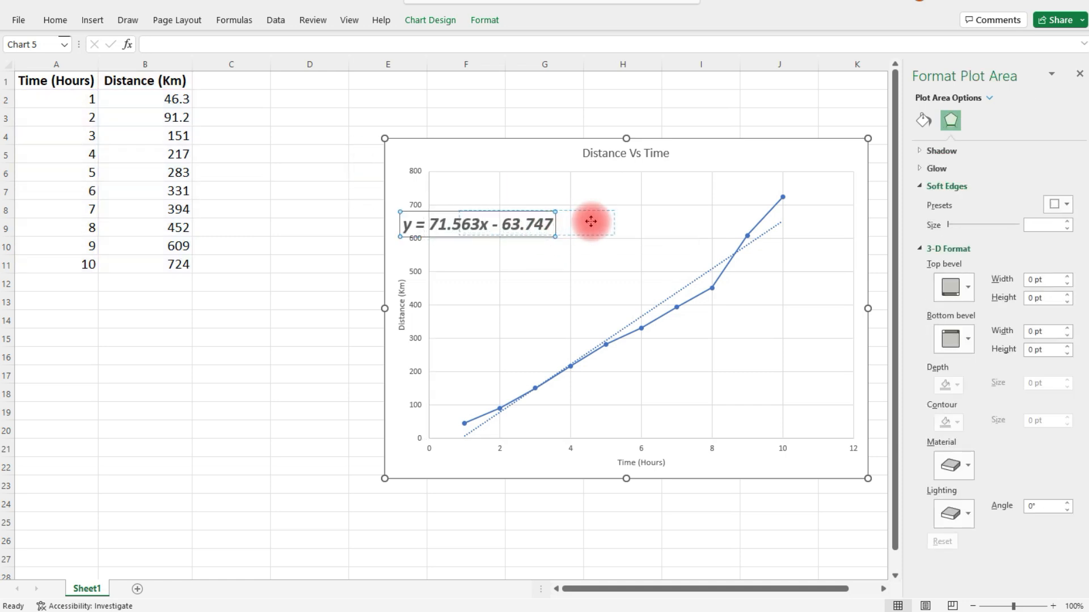
click(593, 222)
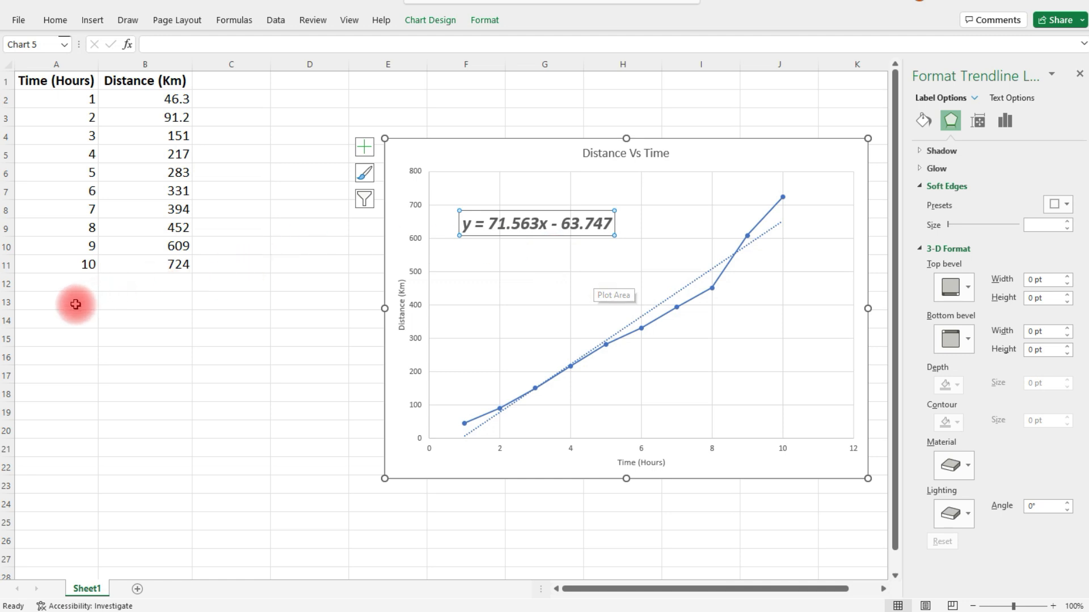
Enter =SLOPE(B2:B11,A2:A11) in A13, returning 71.5630303
click(76, 304)
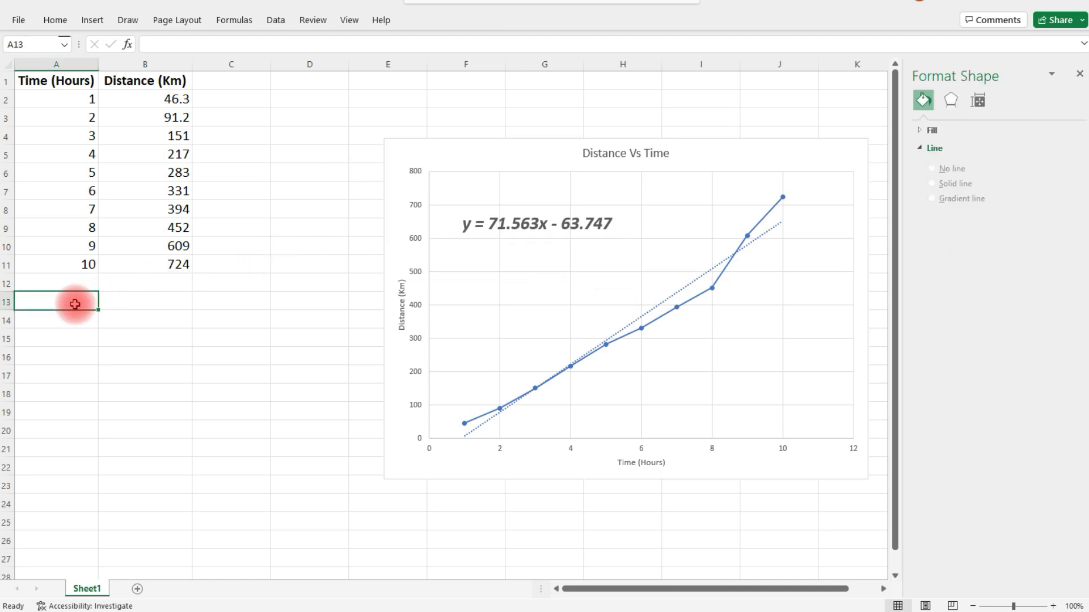
text(=s)
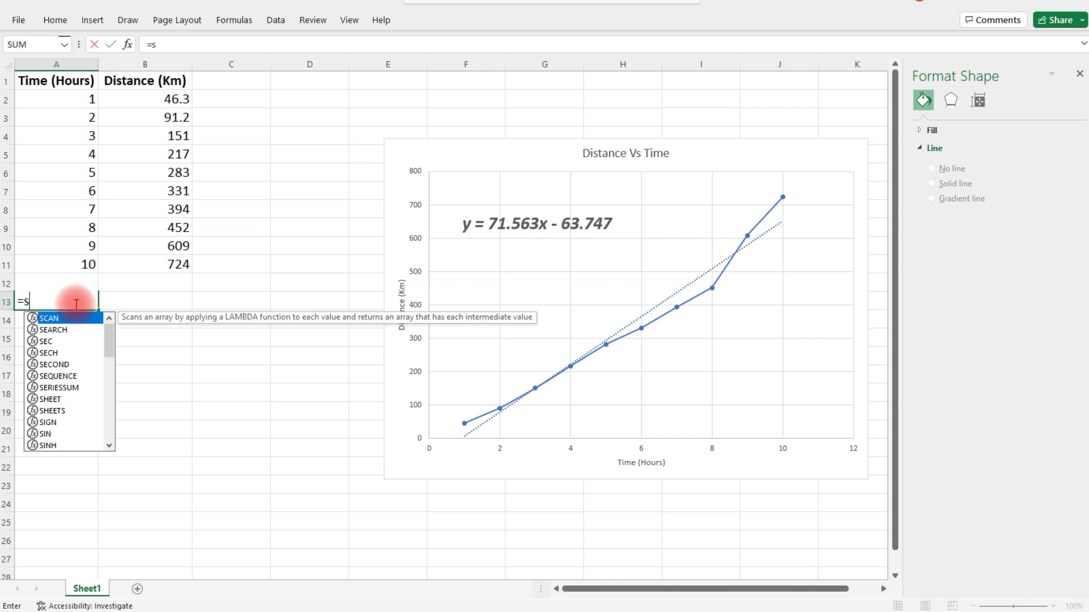
text(lope(B2:B11,A2:A11)
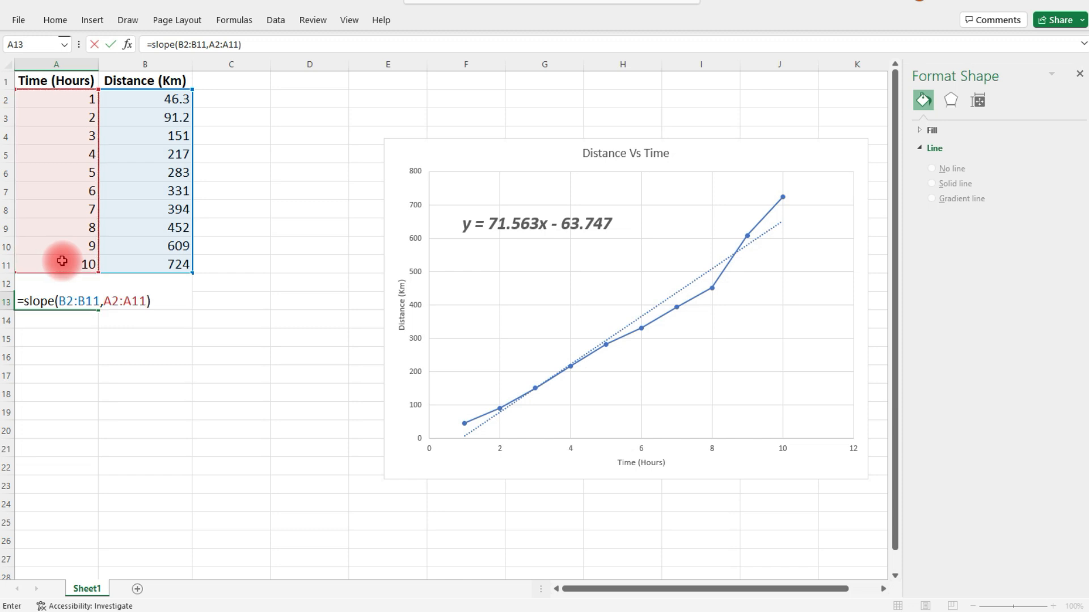
key(Enter)
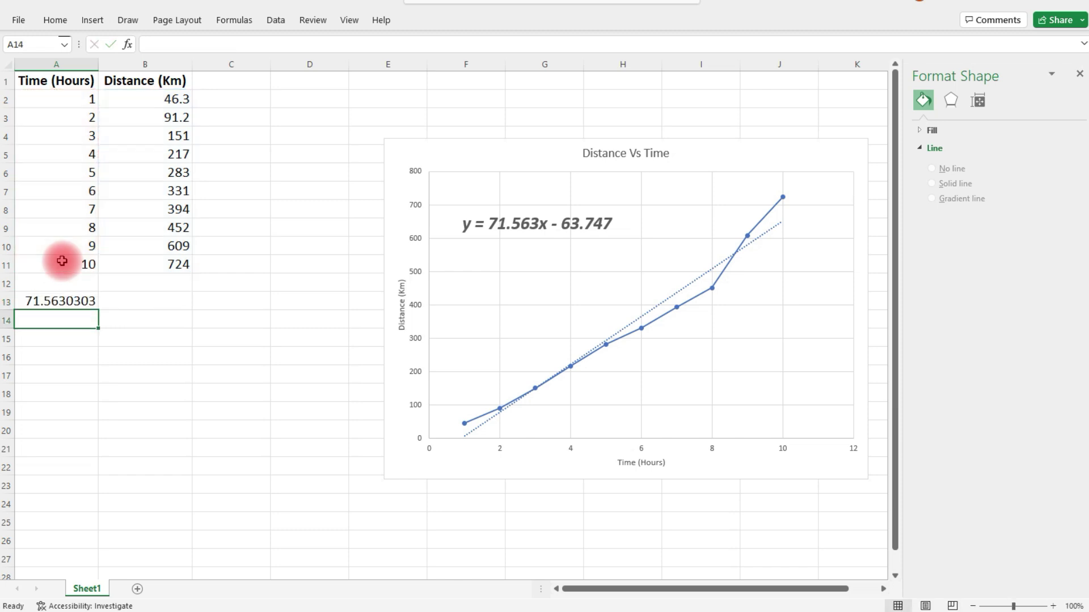
mouse_move(553, 243)
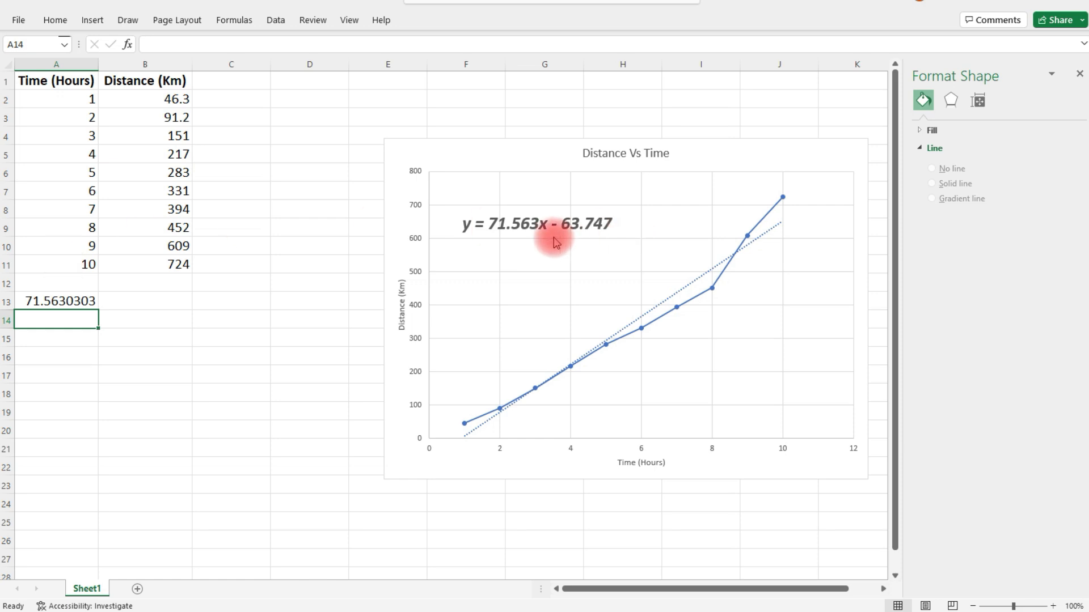
mouse_move(526, 236)
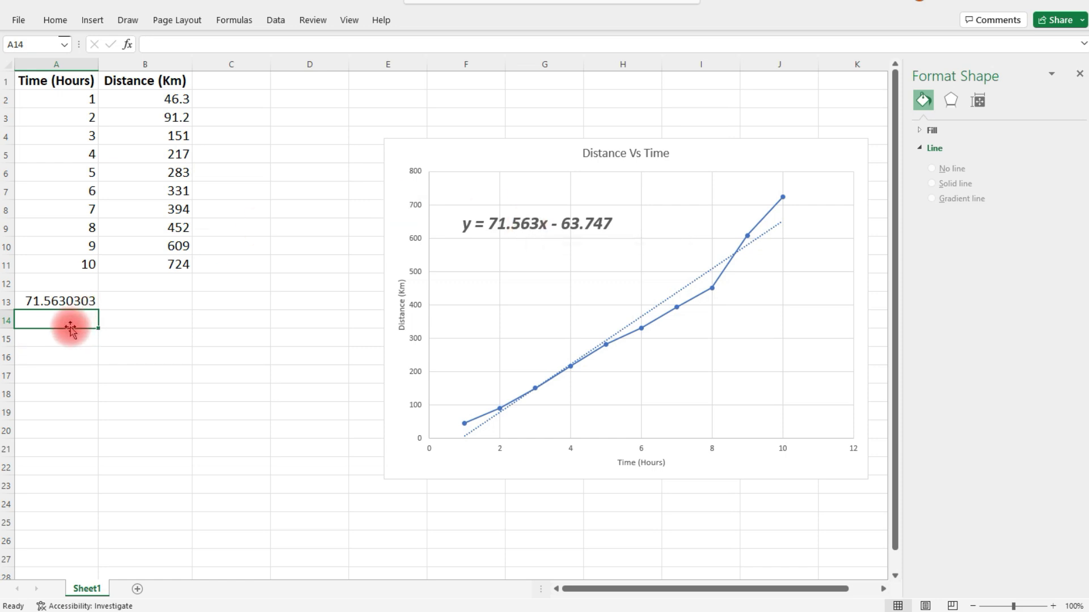
Enter an INTERCEPT formula beneath the slope, returning -63.7466667
text(=)
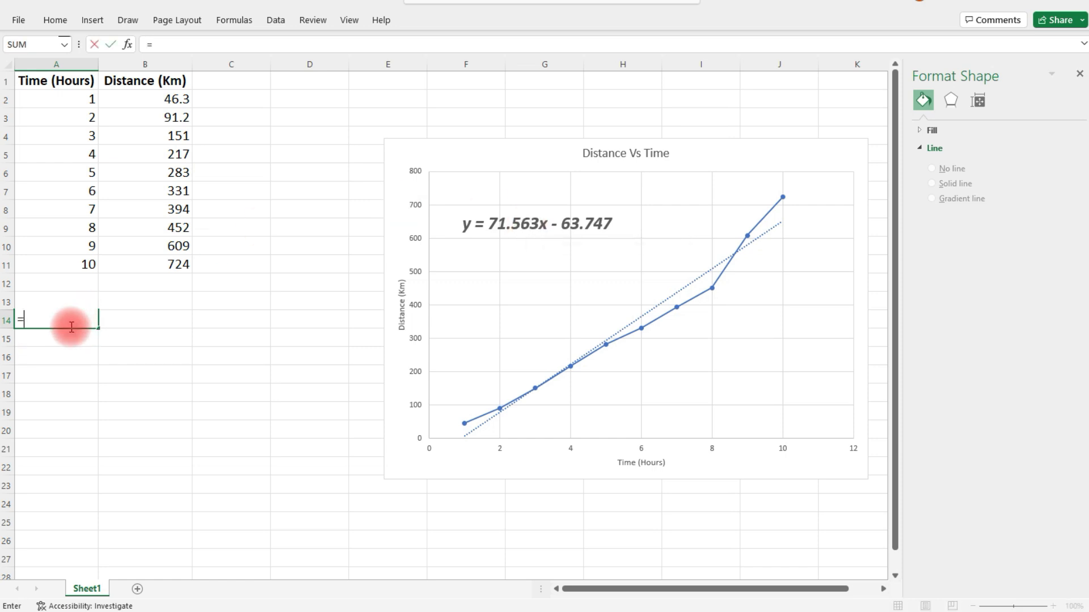
text(intercept(B2:B11,A2:A11)
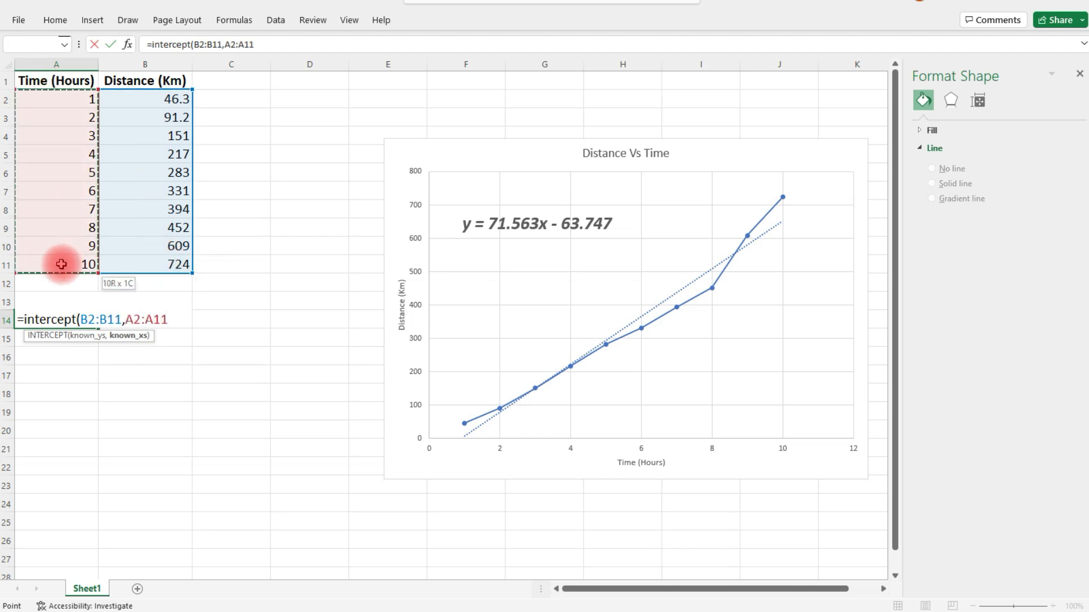
key(Enter)
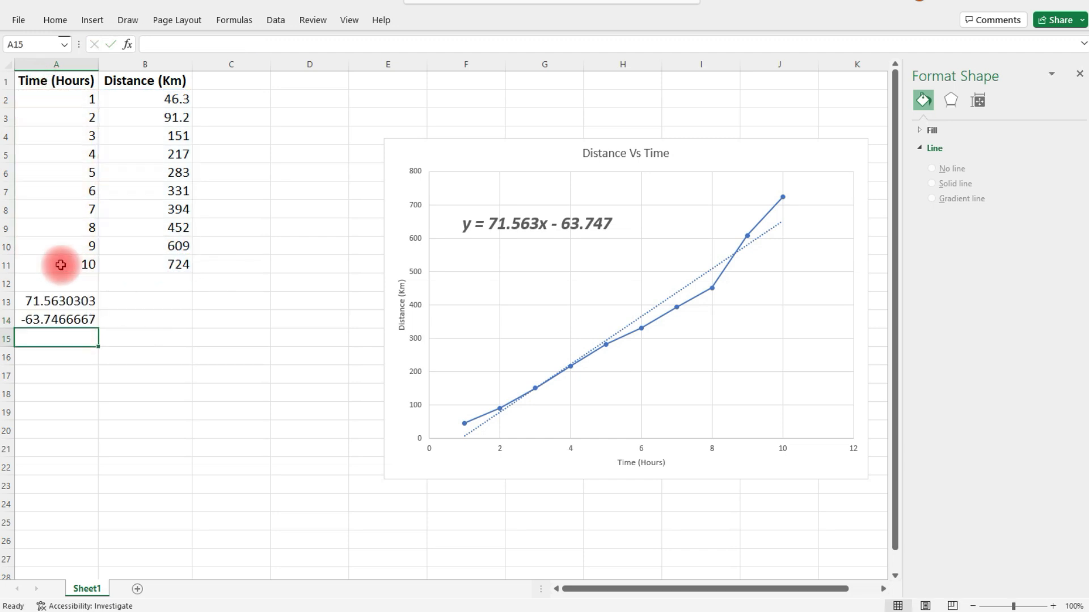
mouse_move(73, 463)
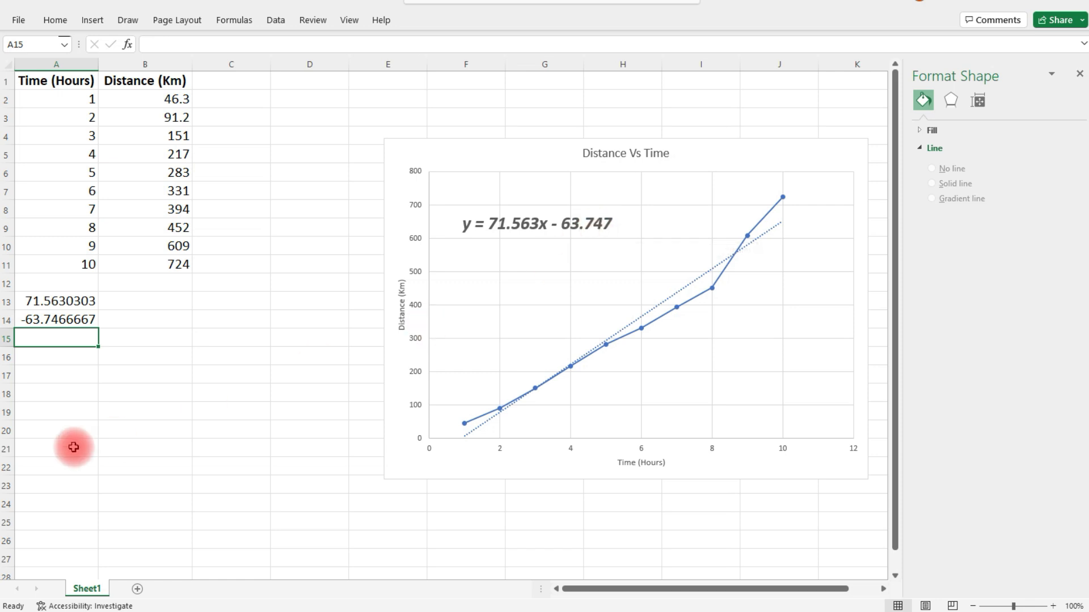
mouse_move(86, 315)
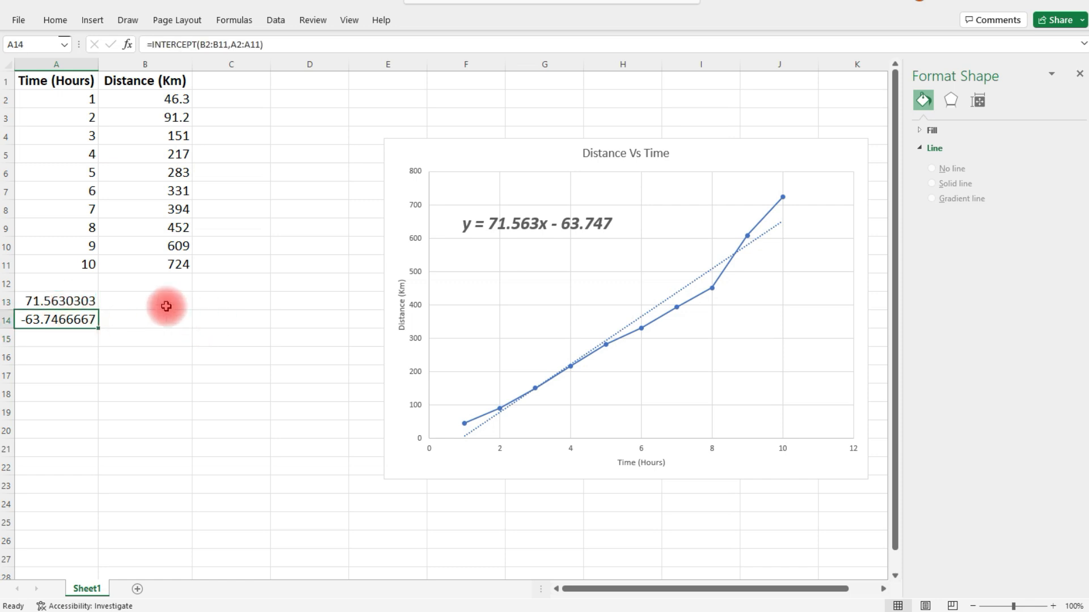
Label cell B13 with the equation form Y = mx + B
text(Y=)
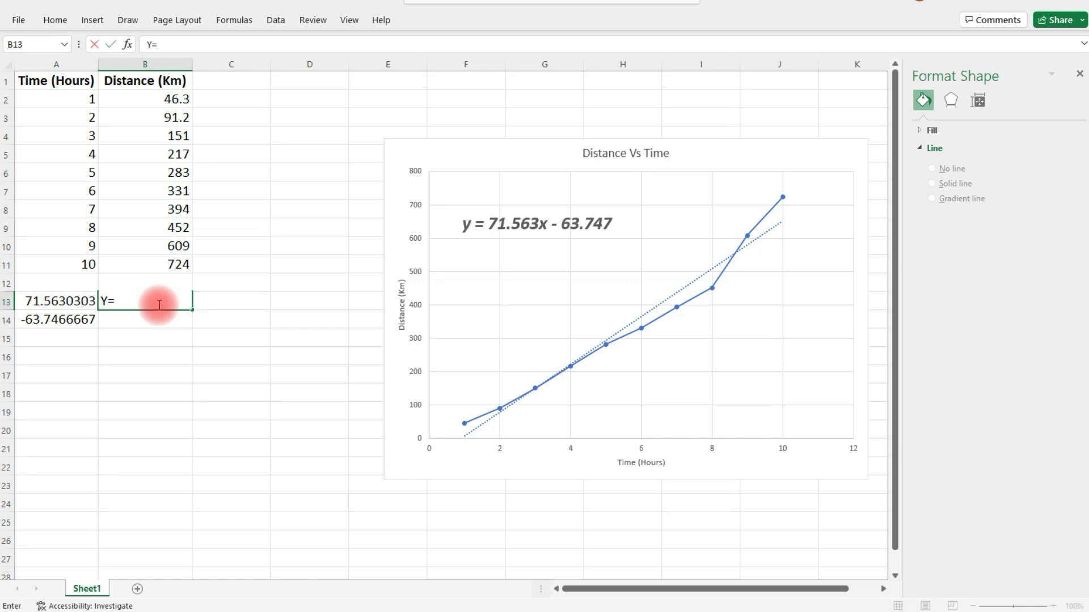
text(mx + B)
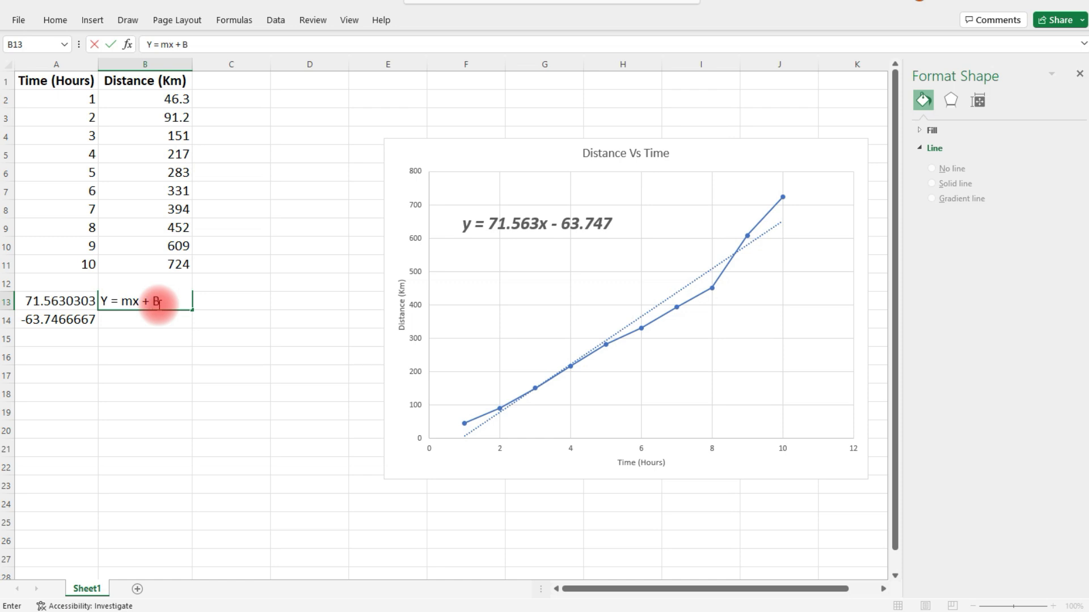
key(Enter)
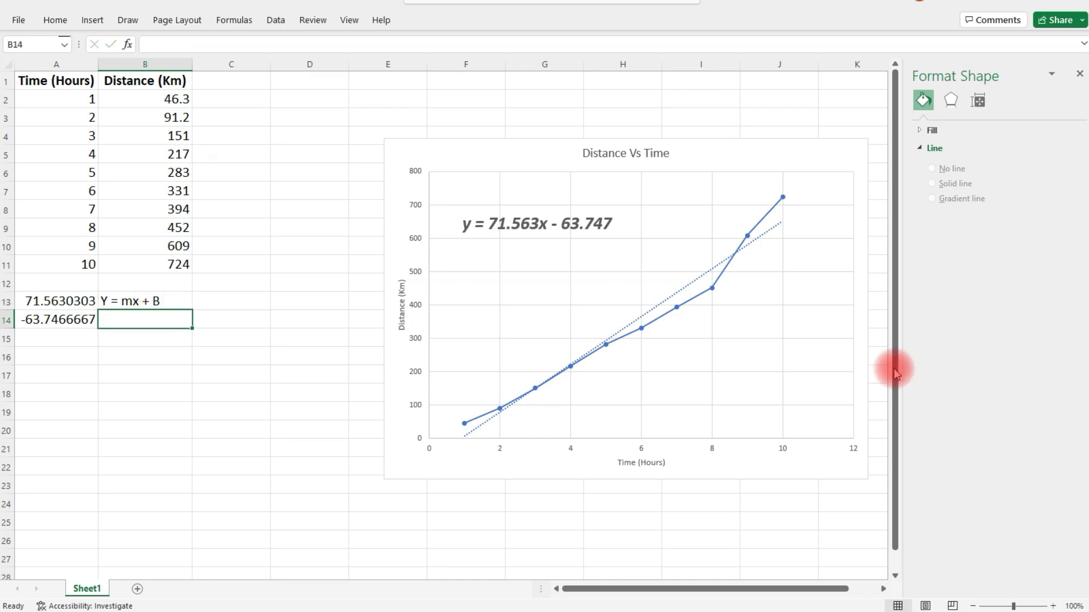
Close the shape formatting settings and select the chart's distance data series
click(967, 99)
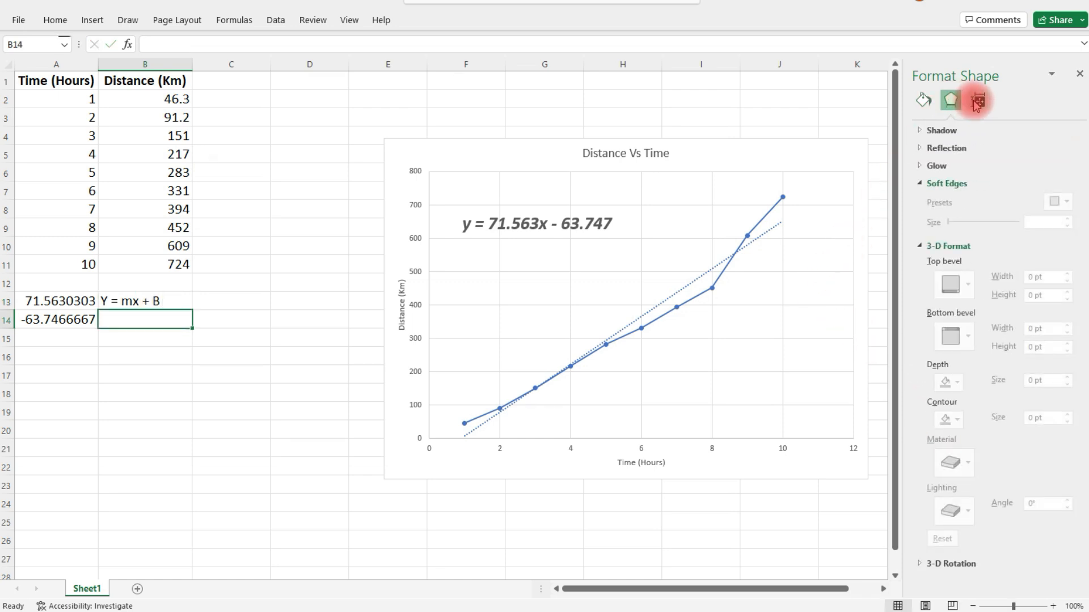
click(976, 100)
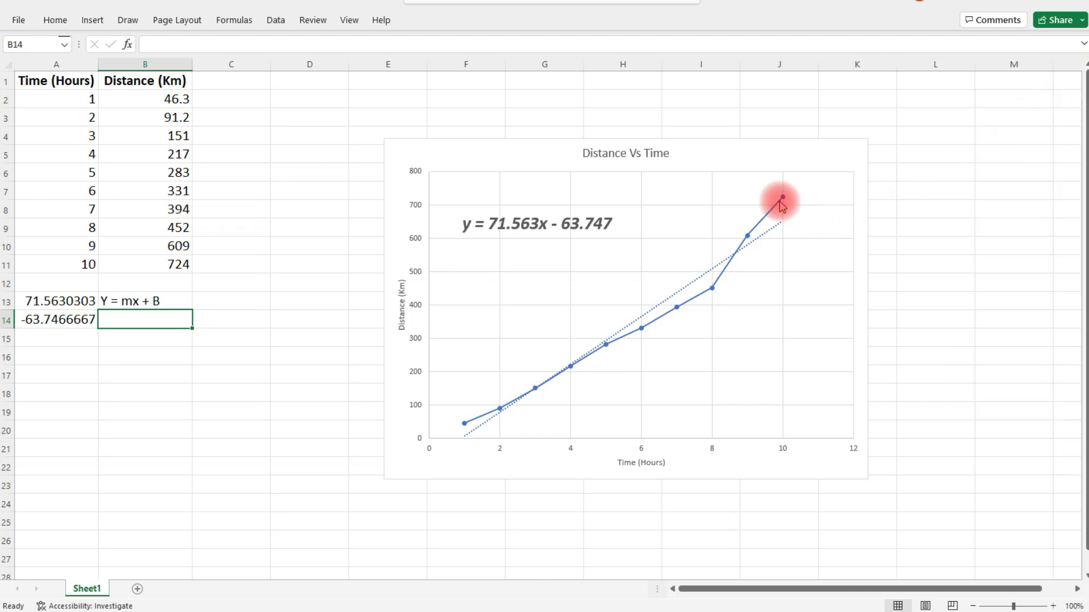
click(781, 199)
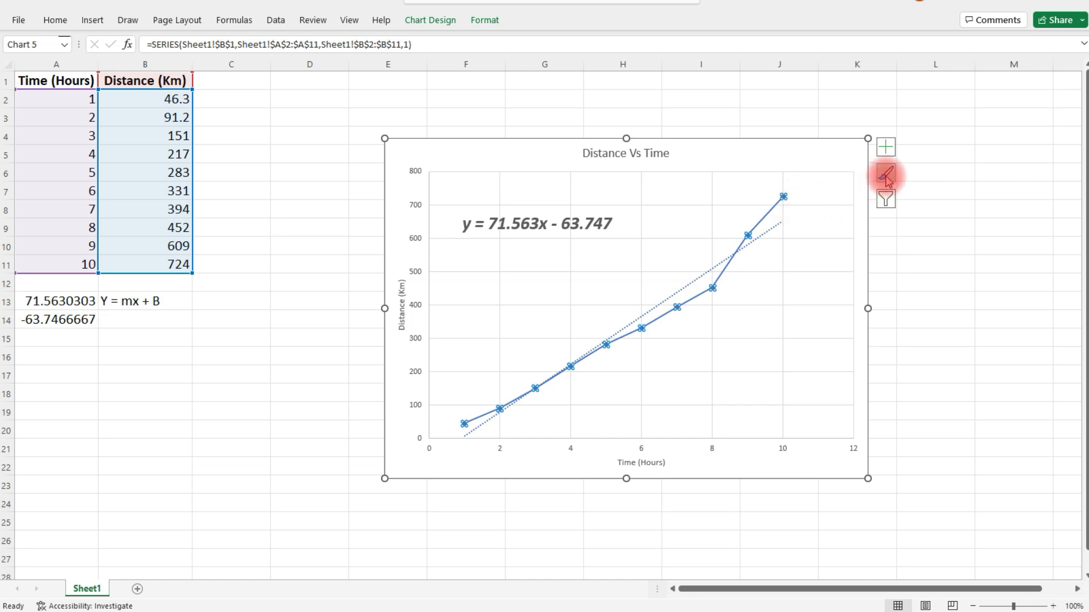
Apply a different colorful palette to the chart from the Chart Styles colour schemes
click(885, 174)
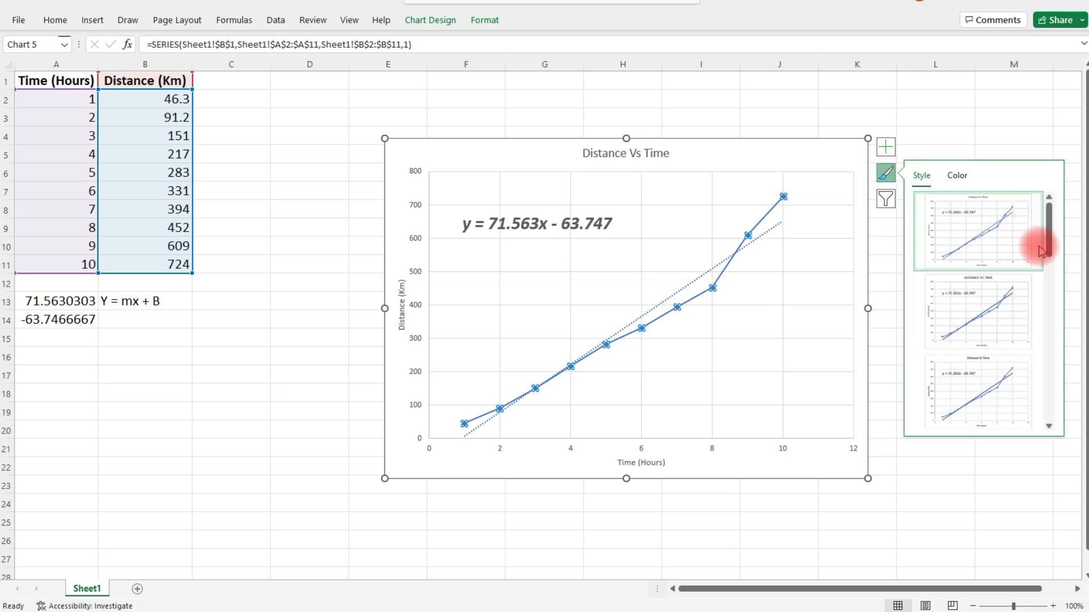
scroll(down, 3)
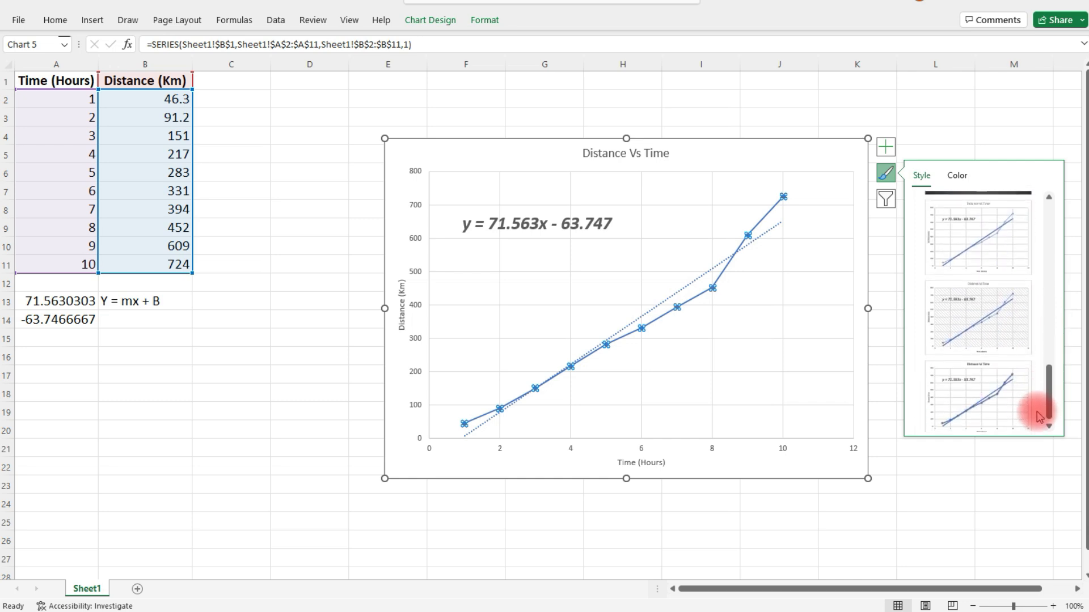
click(958, 175)
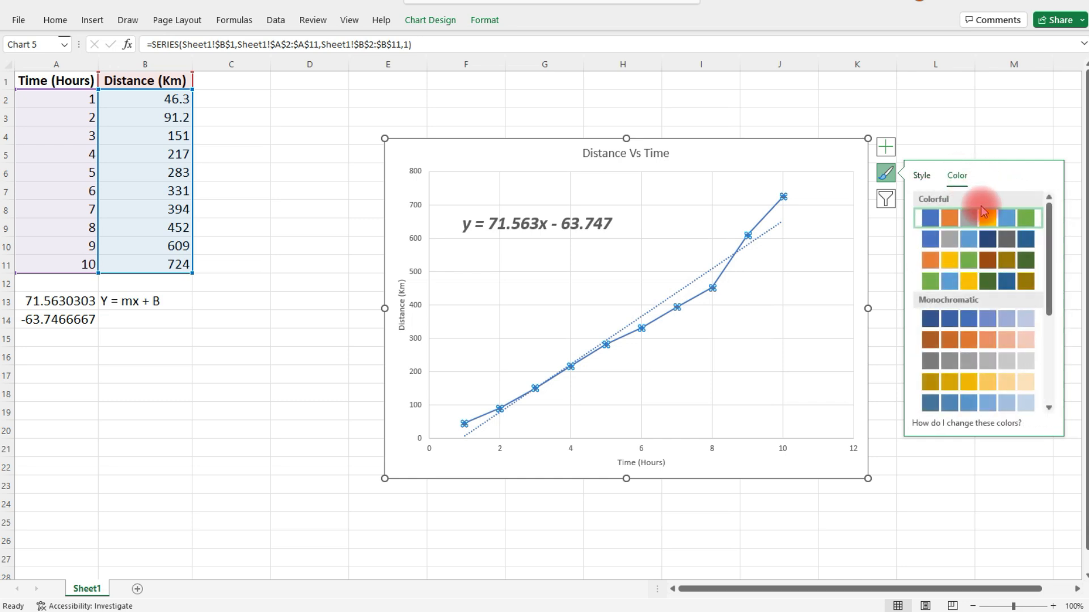
click(995, 277)
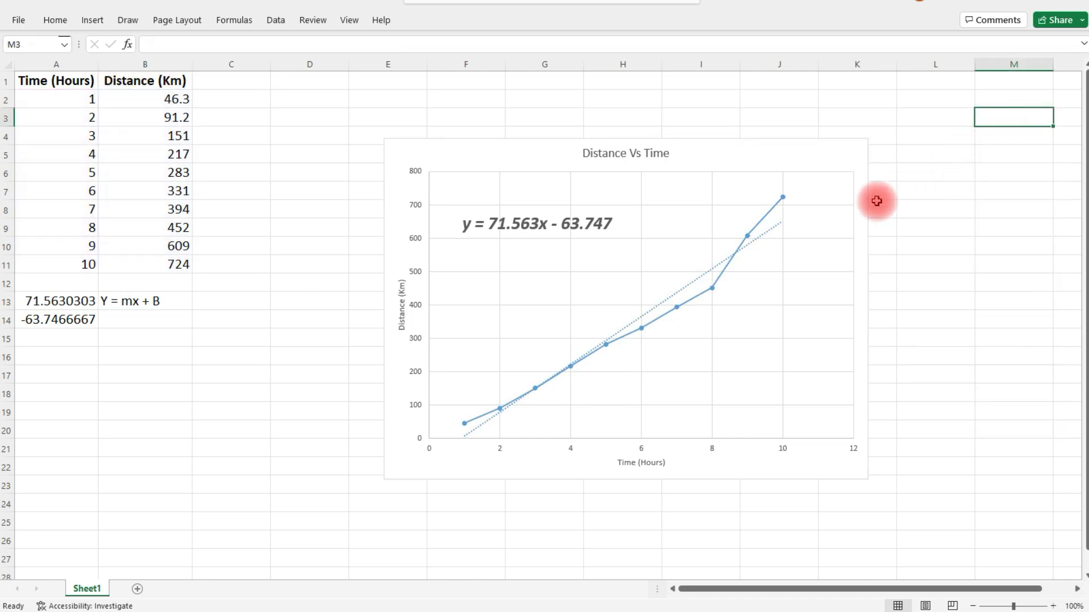
Bring up line formatting options for the last data point of the distance series
click(782, 195)
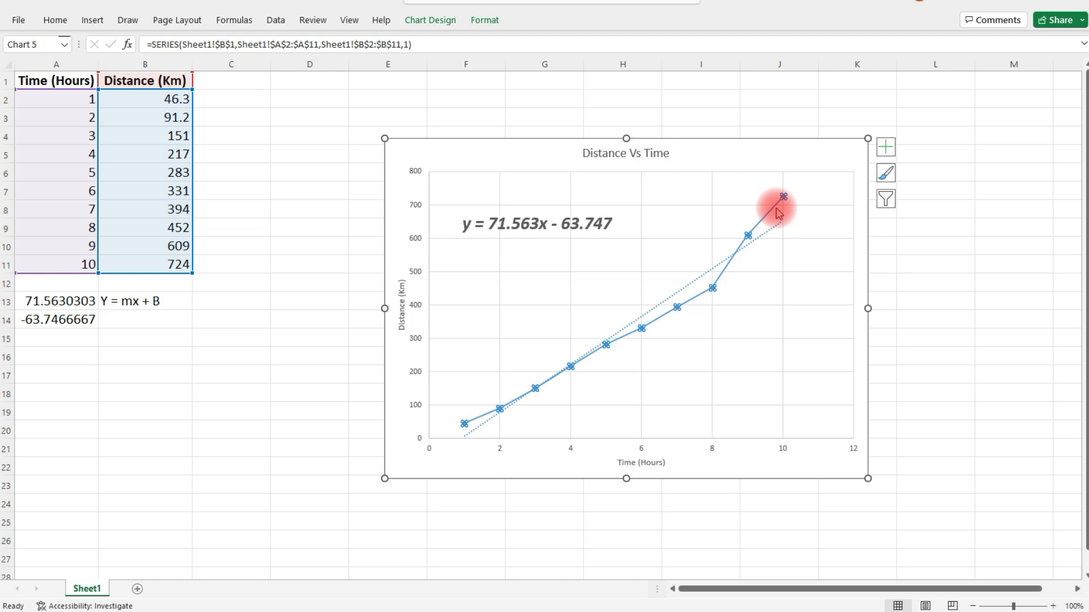
double_click(783, 198)
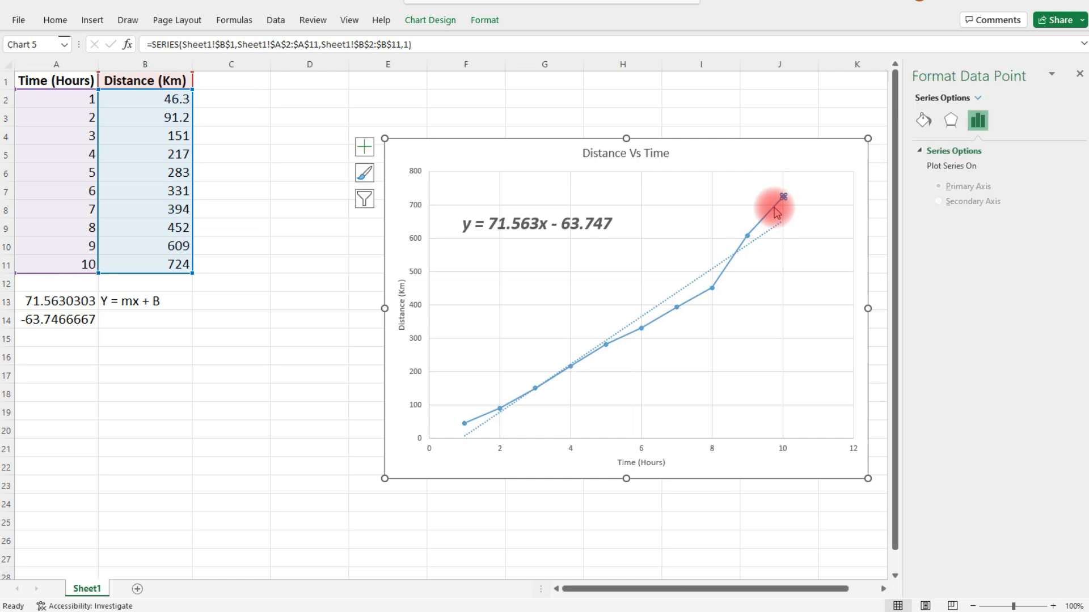
click(950, 119)
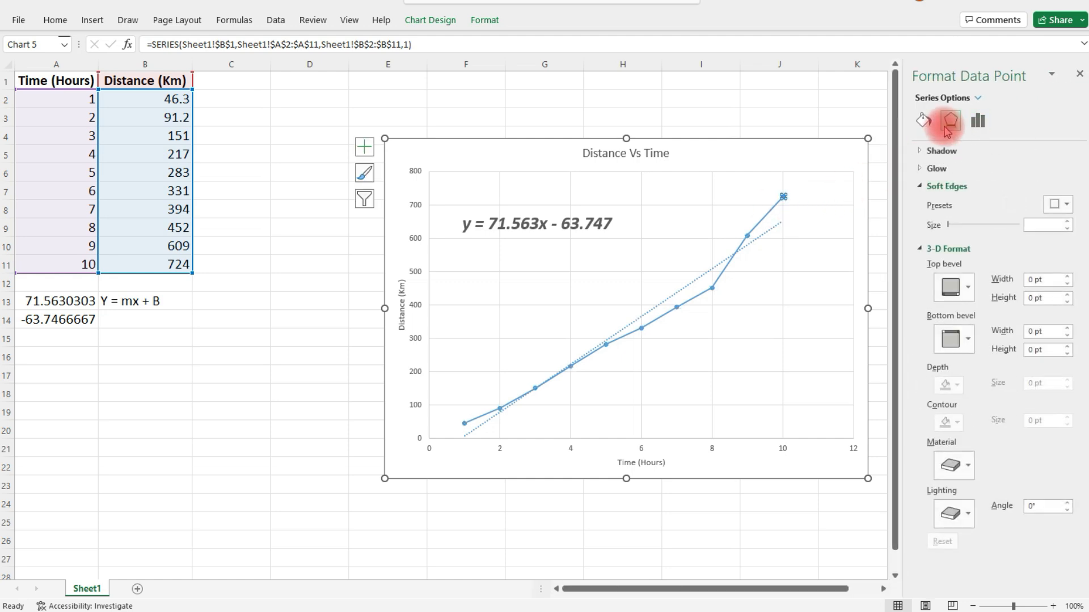
click(922, 121)
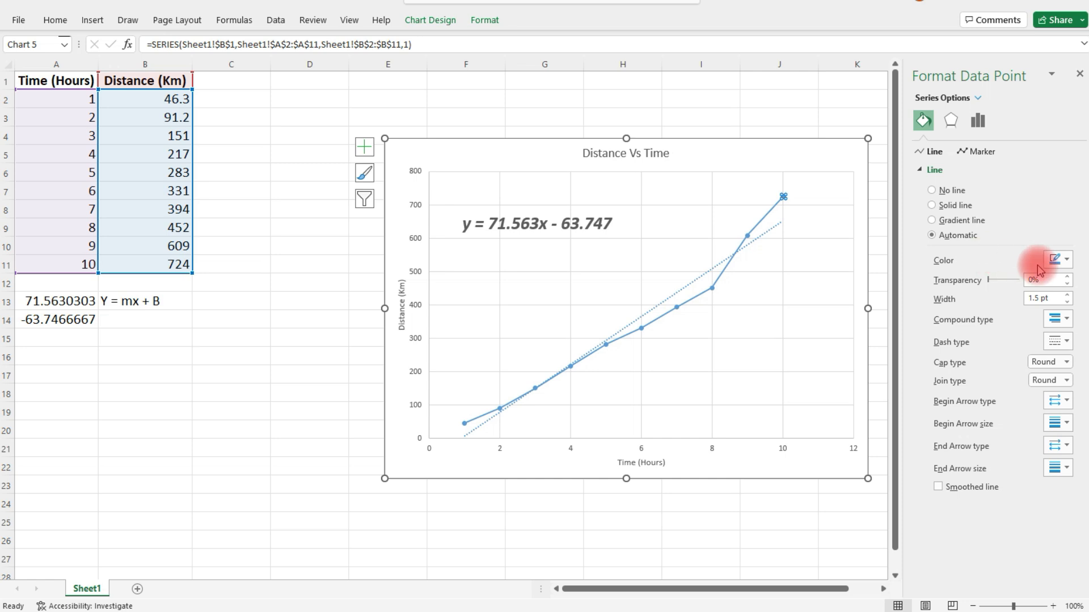
Colour the final 9-to-10-hour line segment red, then select the entire distance line
click(1067, 259)
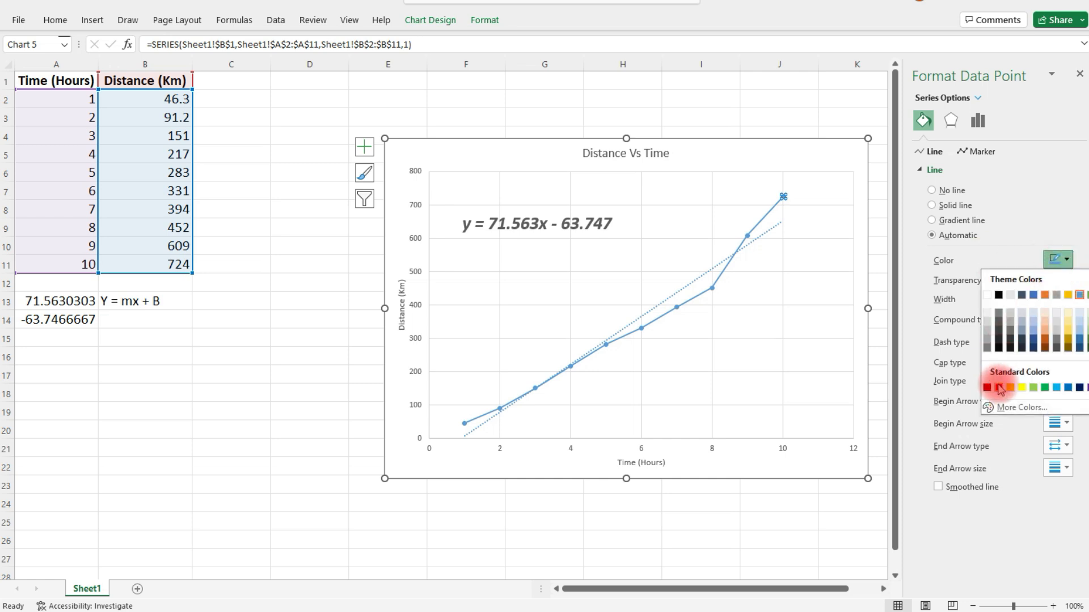
click(1001, 386)
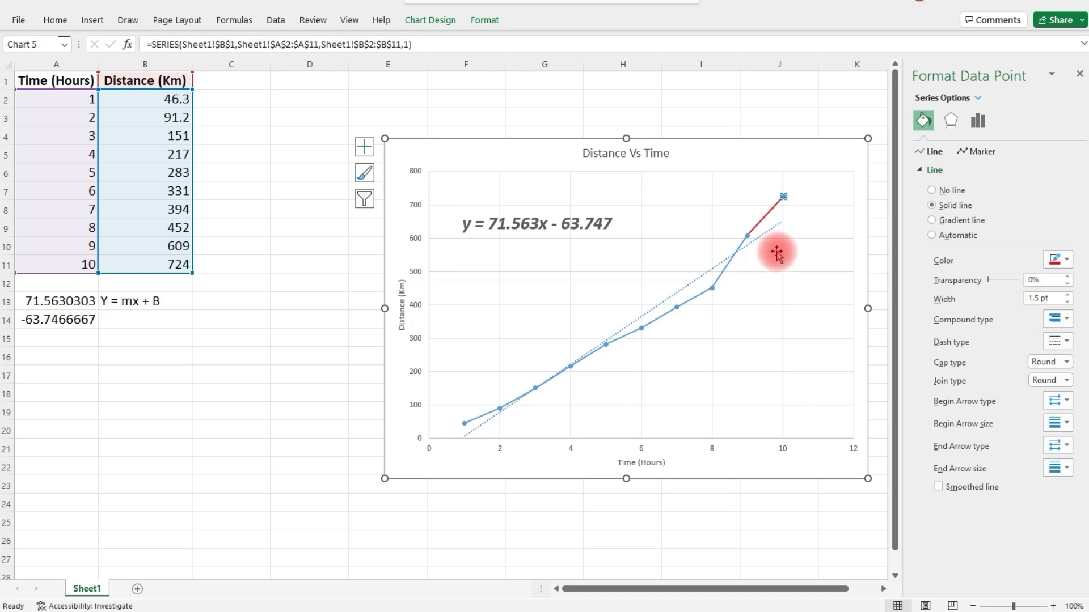
click(932, 236)
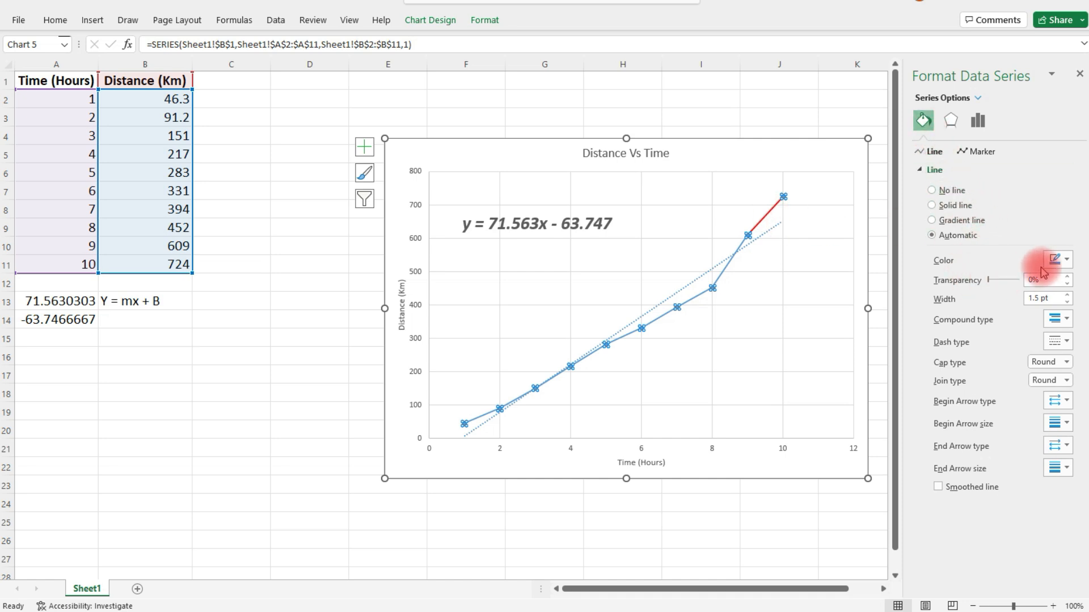
Set the whole distance data line's colour to purple
click(933, 206)
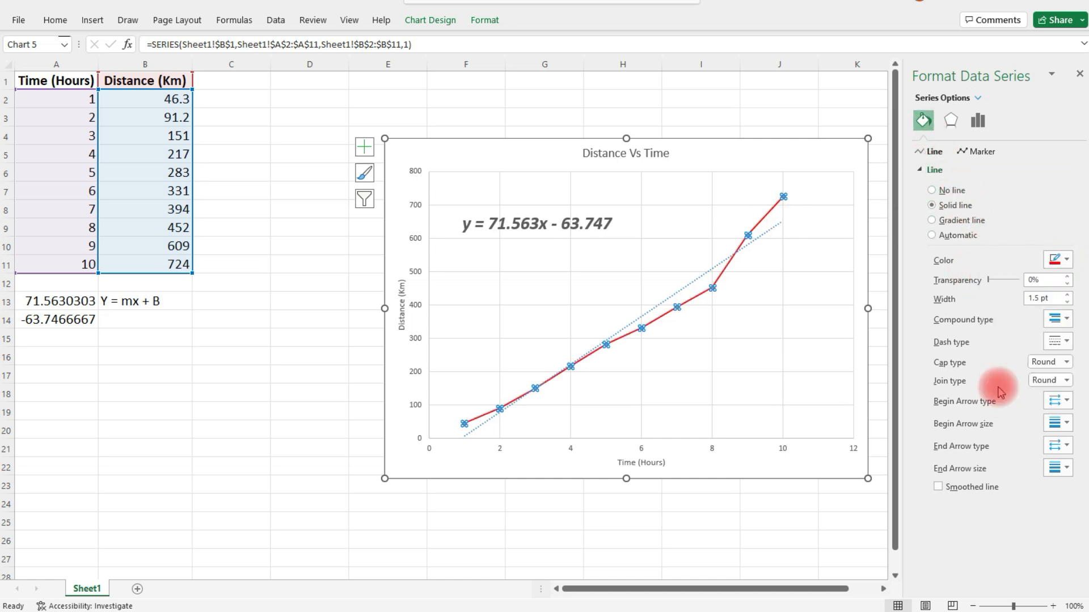
click(1060, 259)
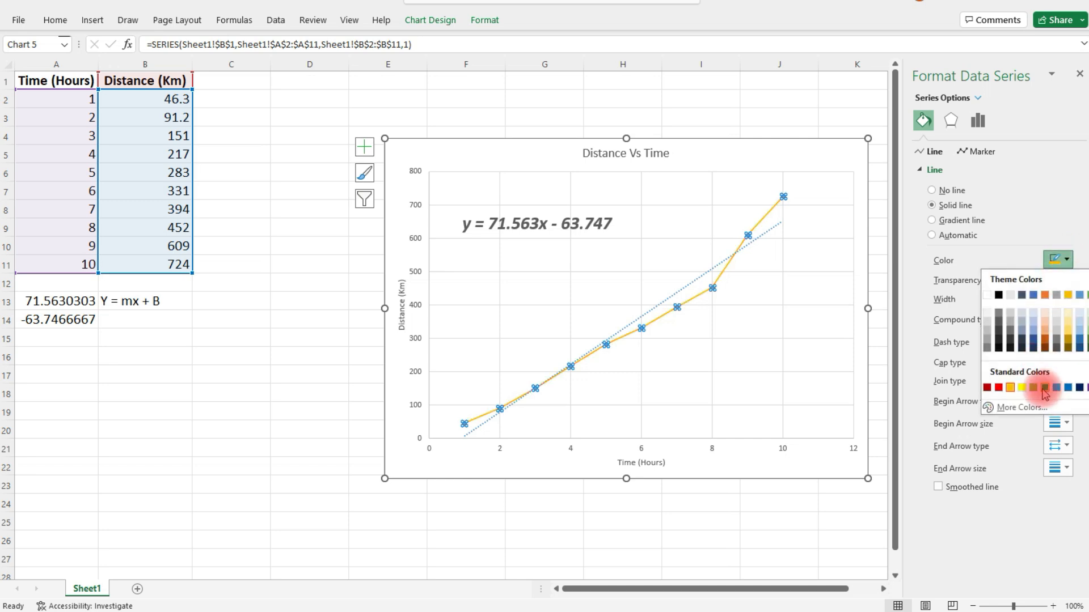
click(1064, 386)
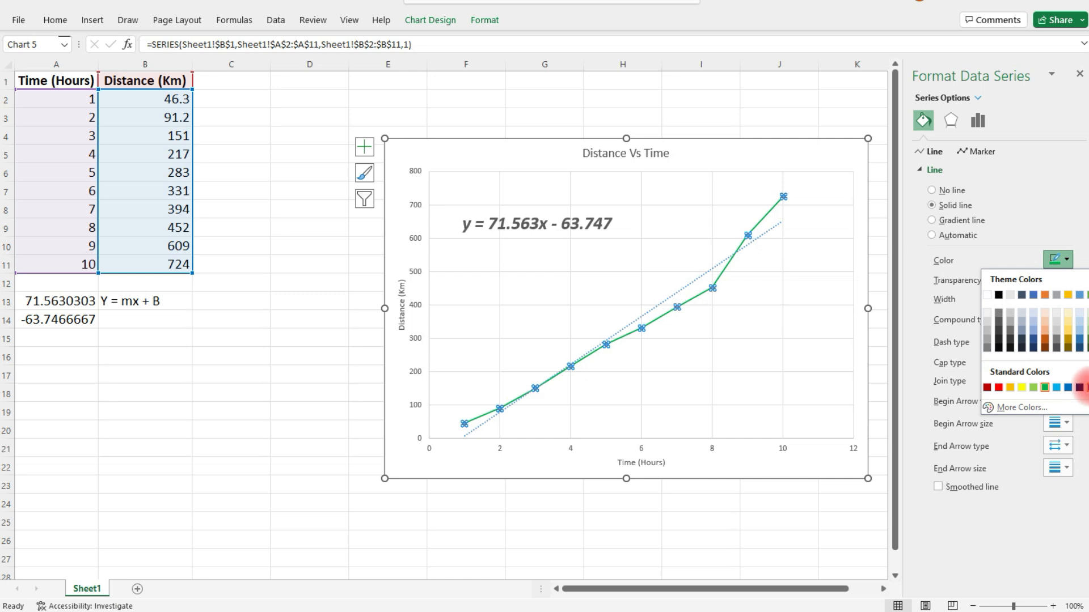
click(1077, 384)
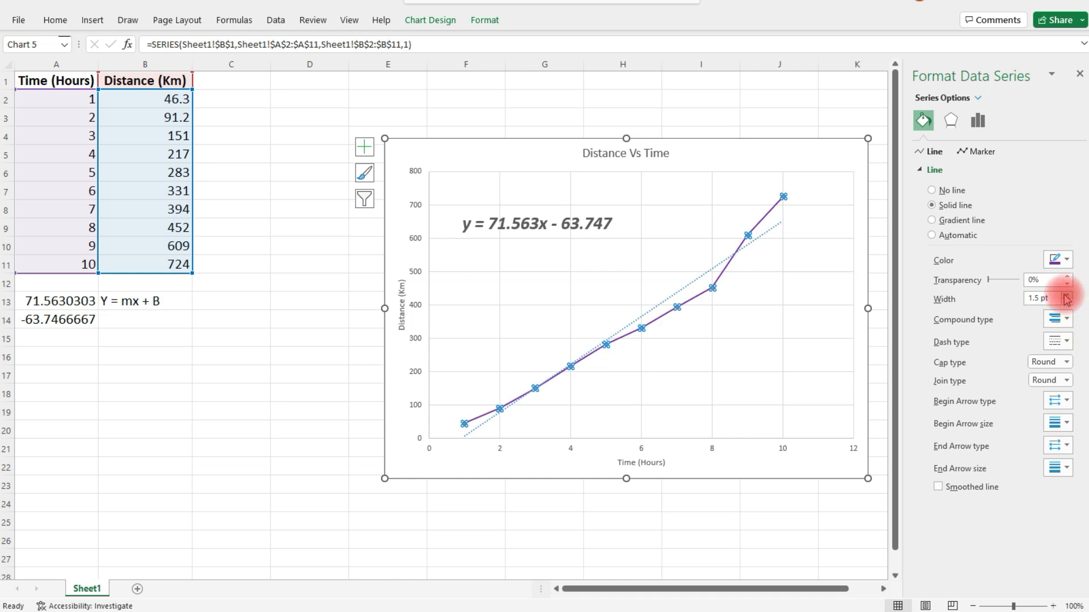
Thicken the distance line to 4 pt width
click(1066, 295)
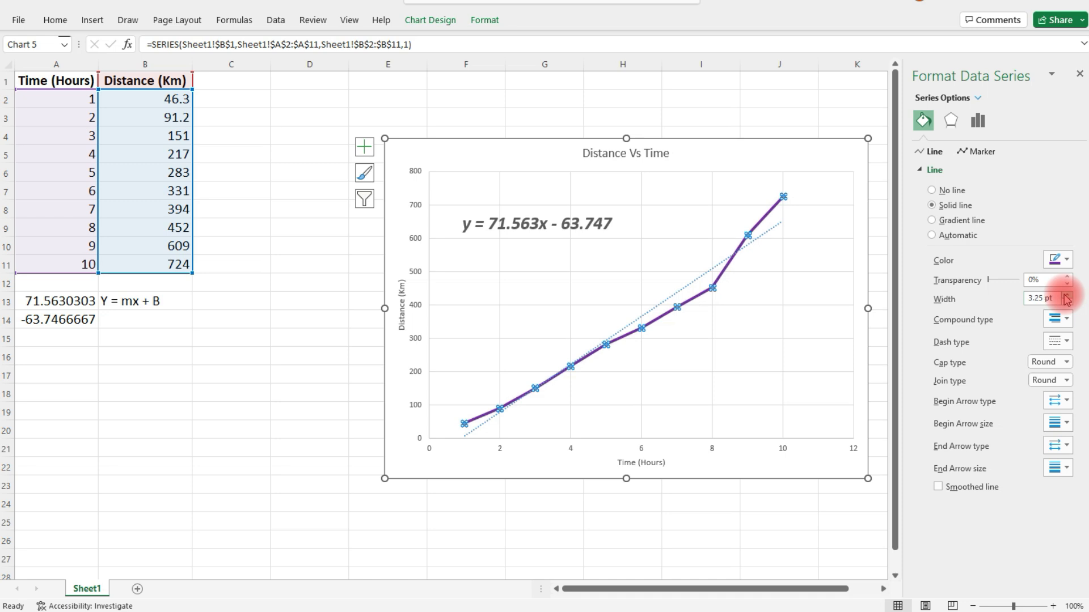
click(1066, 295)
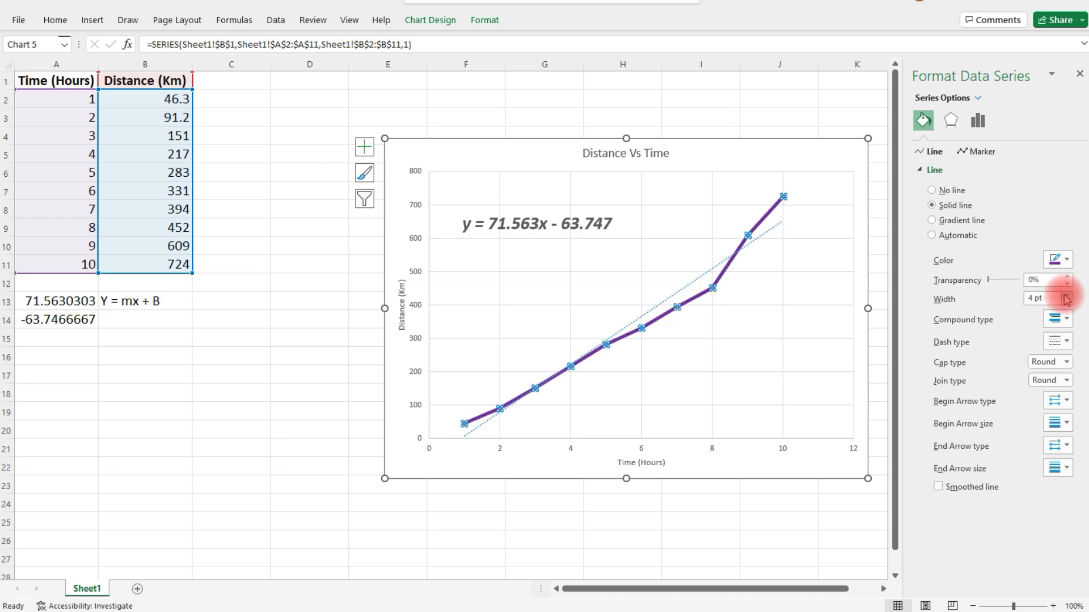